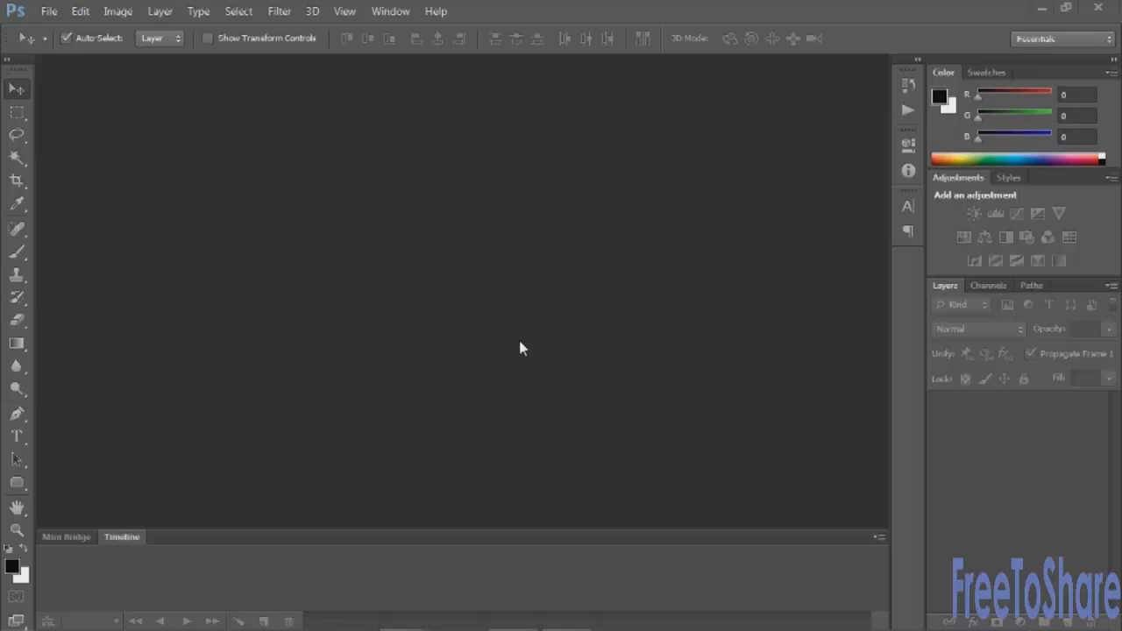
mouse_move(210, 43)
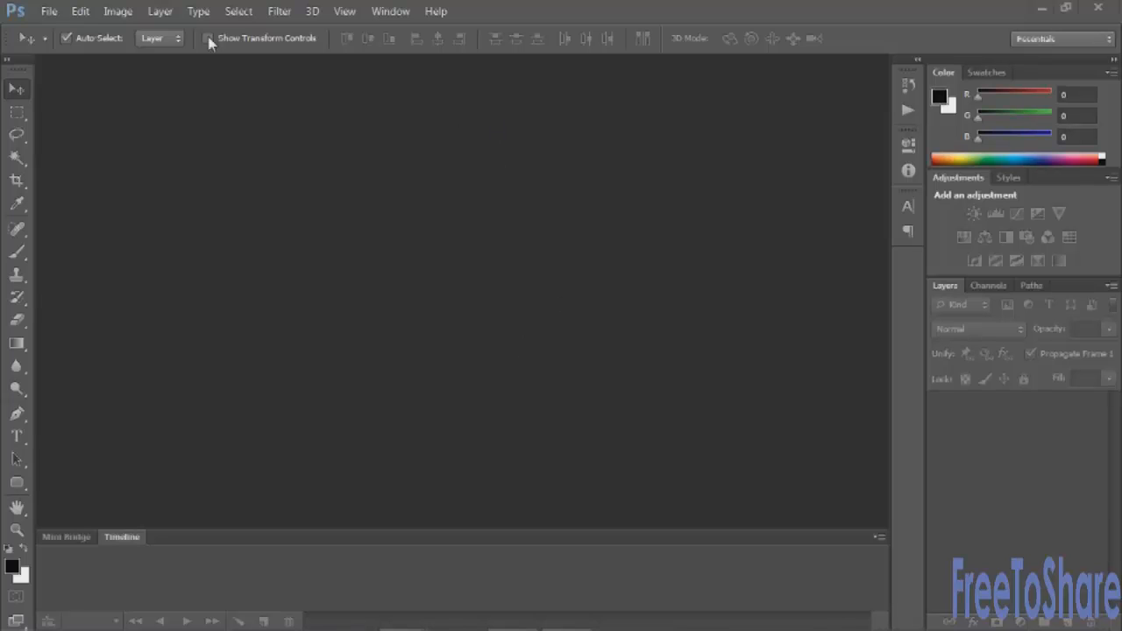
Step: Start File > Import > Video Frames to Layers and choose Skiers Low Res.mov
click(49, 11)
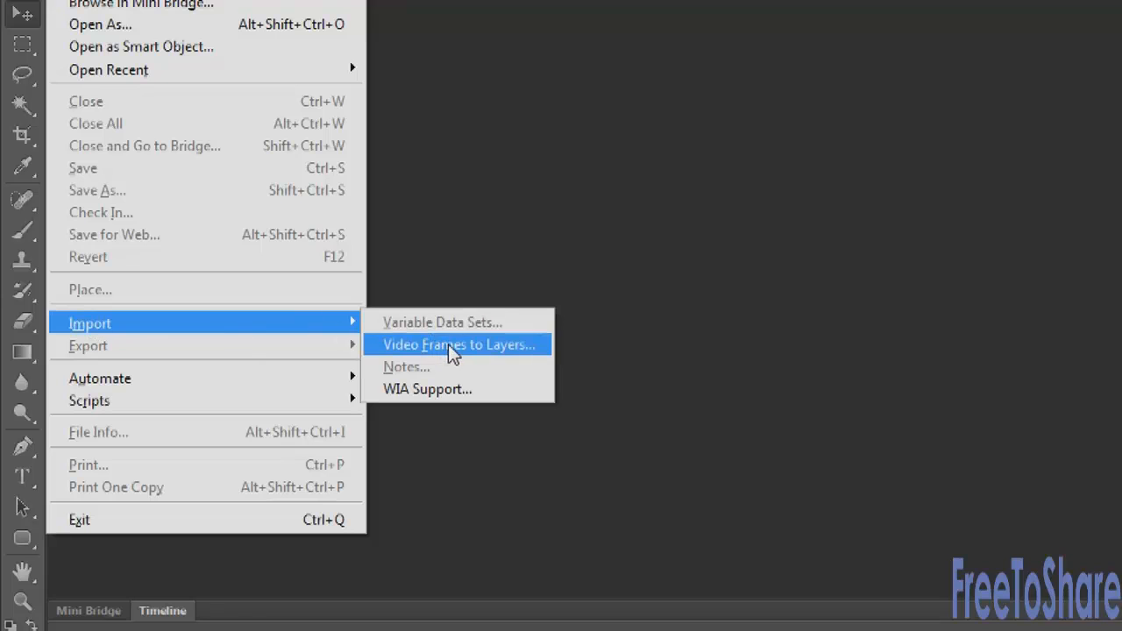
click(459, 344)
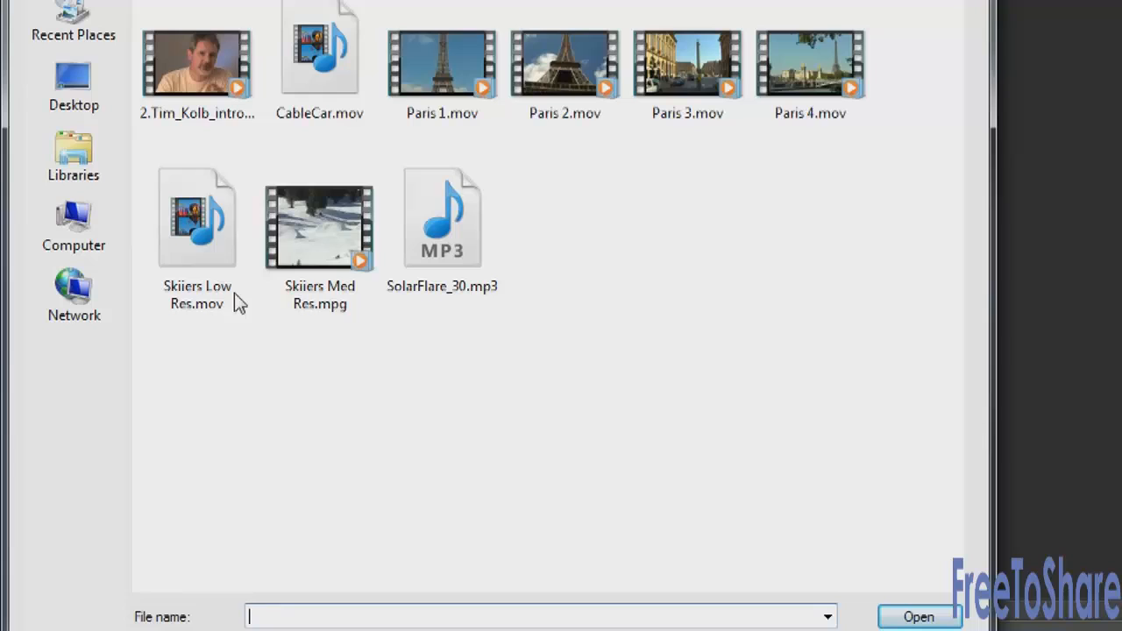
mouse_move(279, 312)
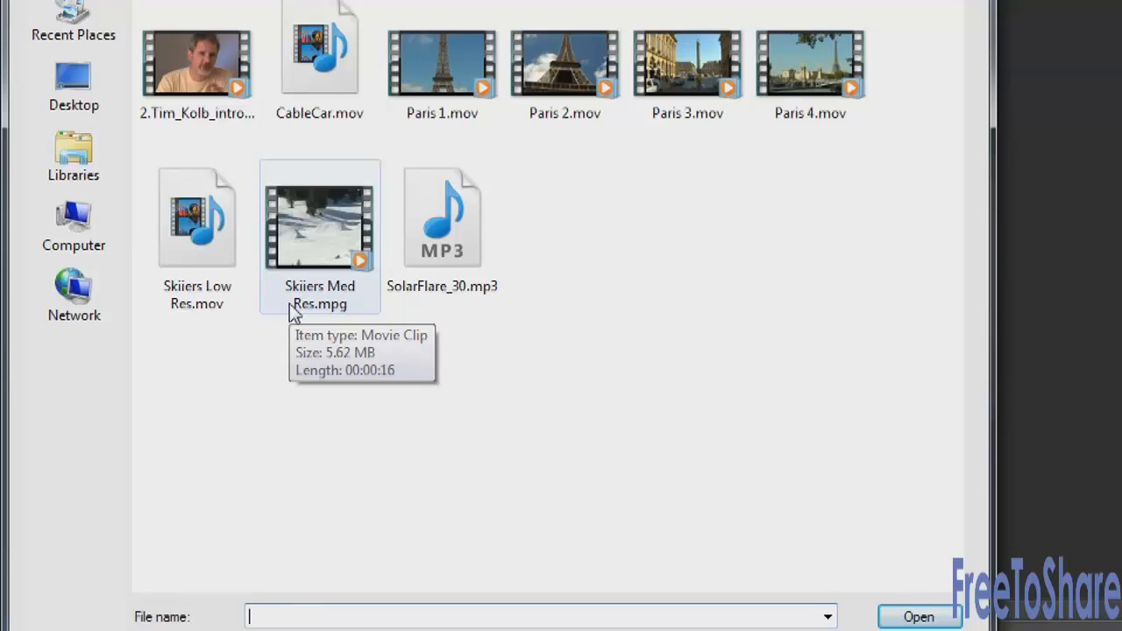
mouse_move(306, 254)
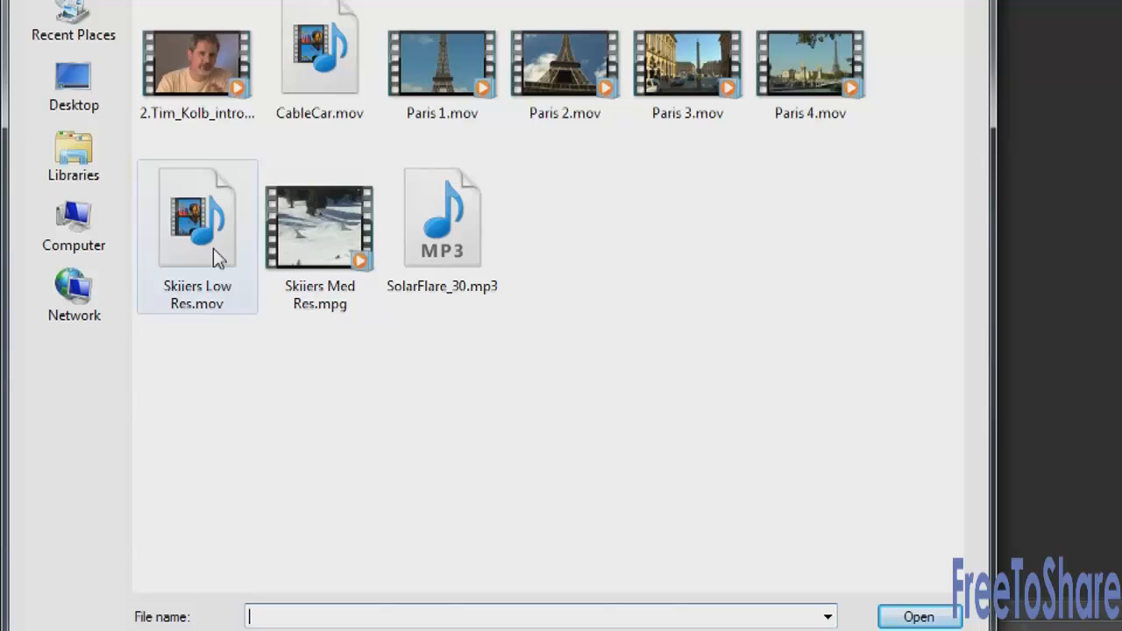
click(197, 217)
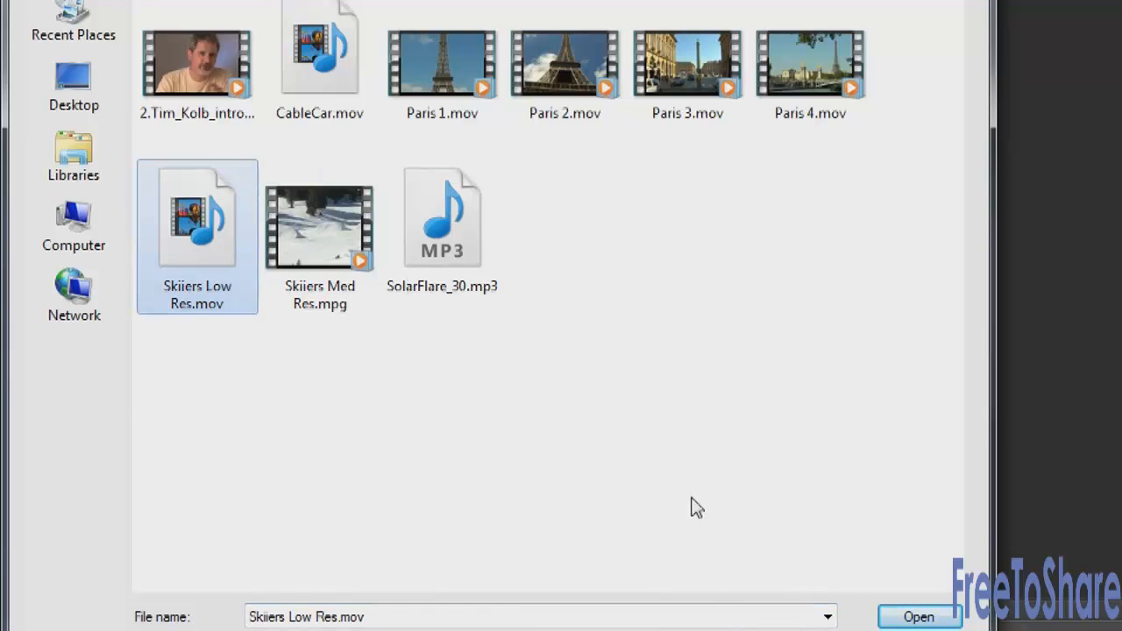
Step: Open the chosen clip into Import Video To Layers, importing beginning to end as a frame animation
click(919, 617)
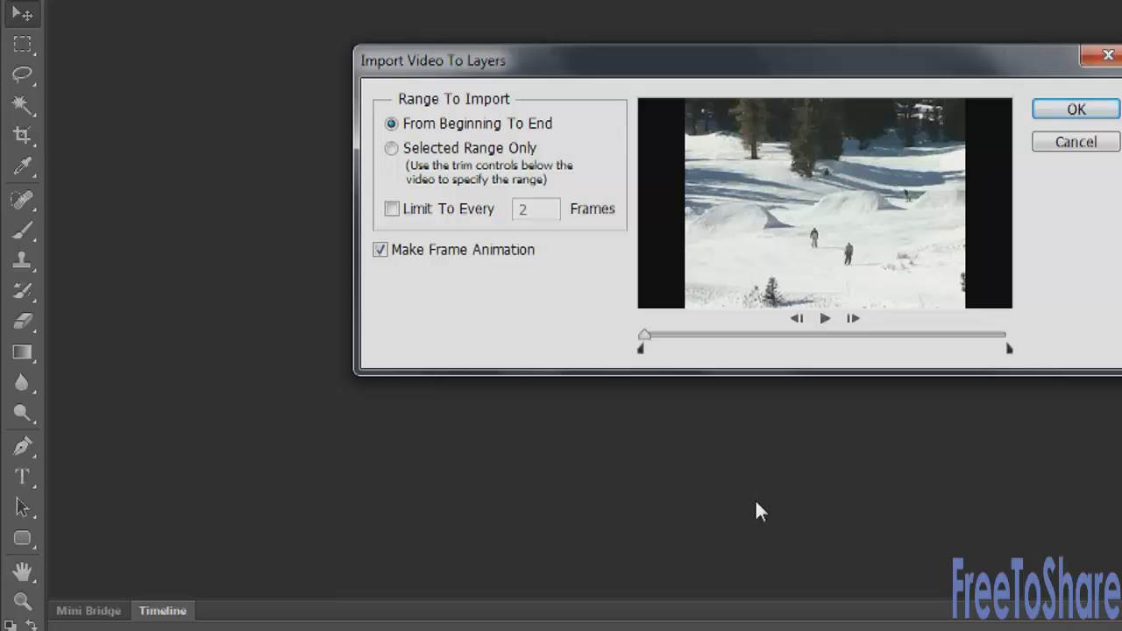
mouse_move(488, 279)
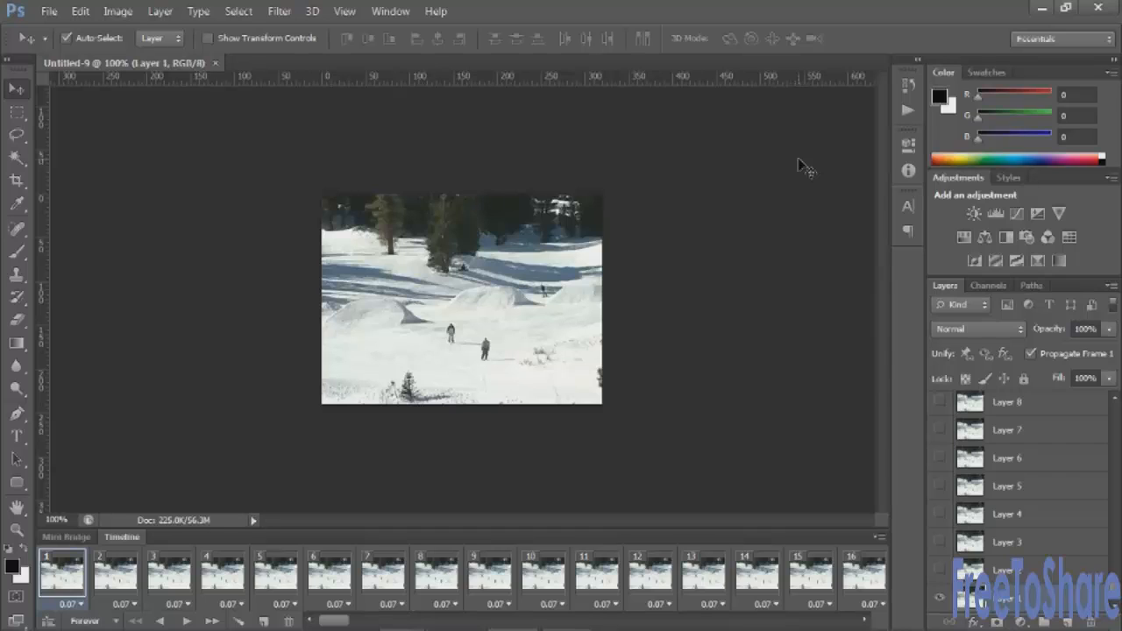
mouse_move(219, 67)
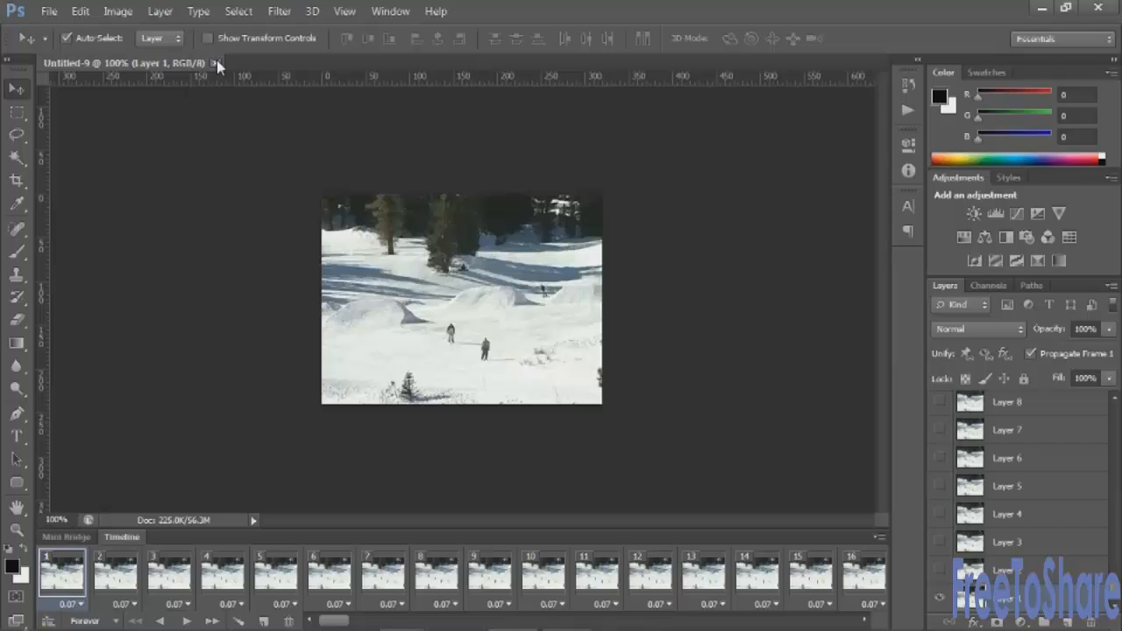
Step: Close the frame-layer document and open Skiers Low Res.mov directly as one video layer
click(216, 63)
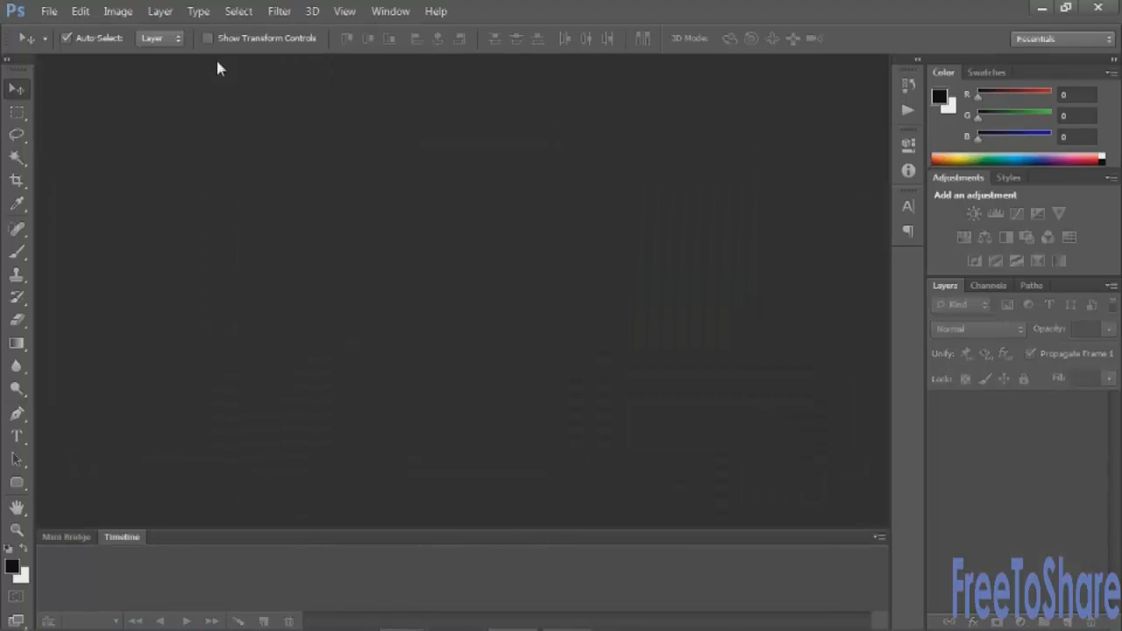
click(49, 11)
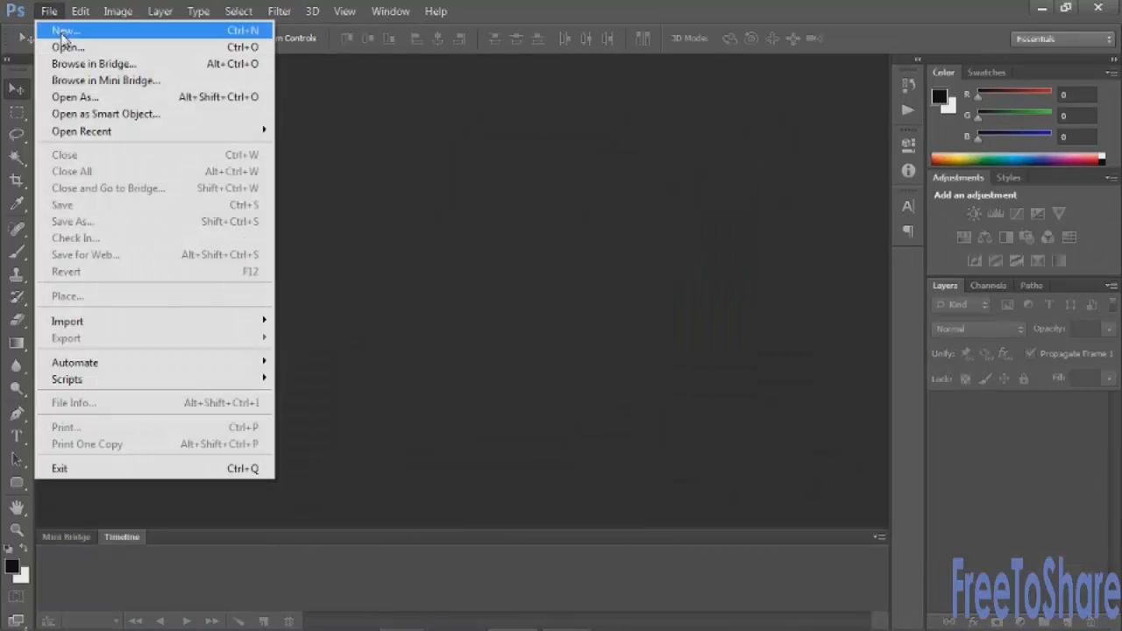
click(69, 48)
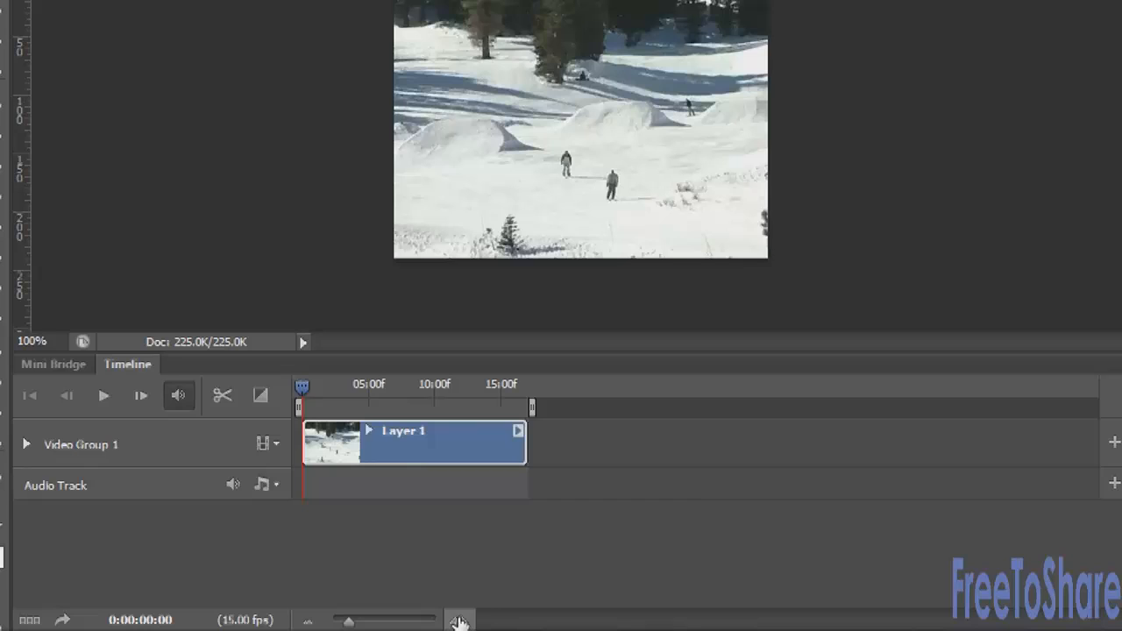
Step: Zoom the timeline so the clip fills it and play it through to the 17-second end
click(459, 620)
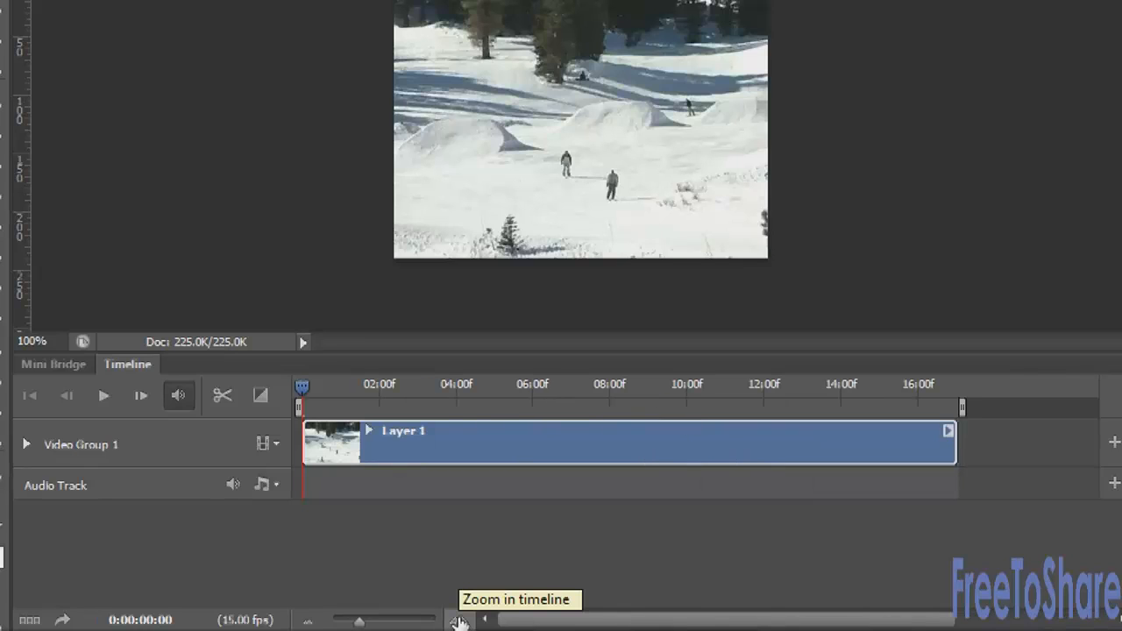
mouse_move(505, 473)
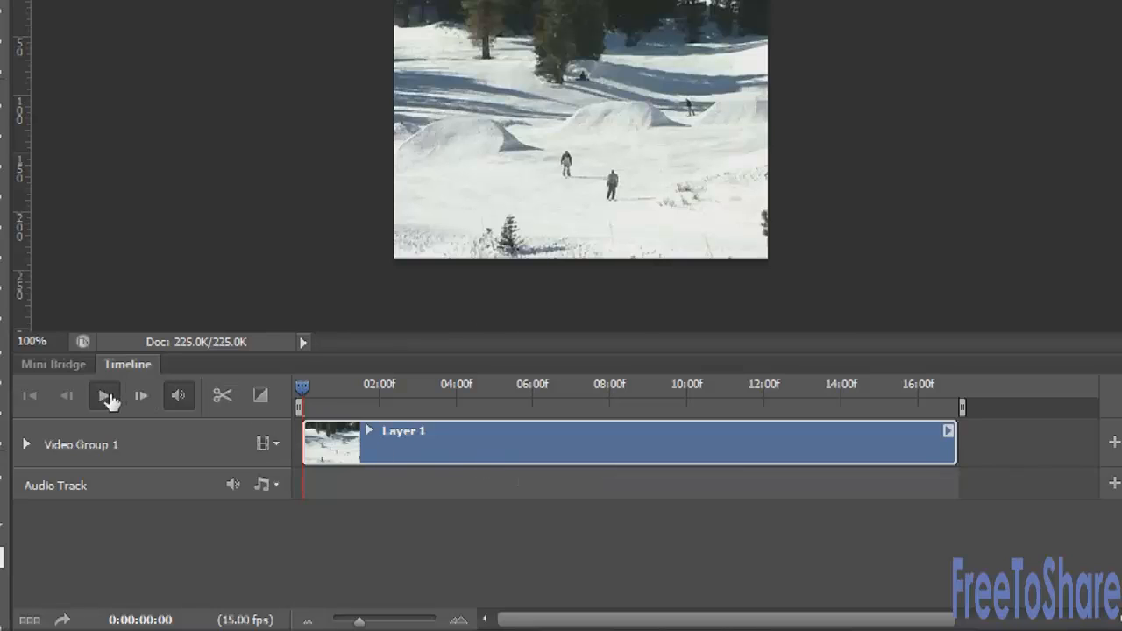
click(105, 396)
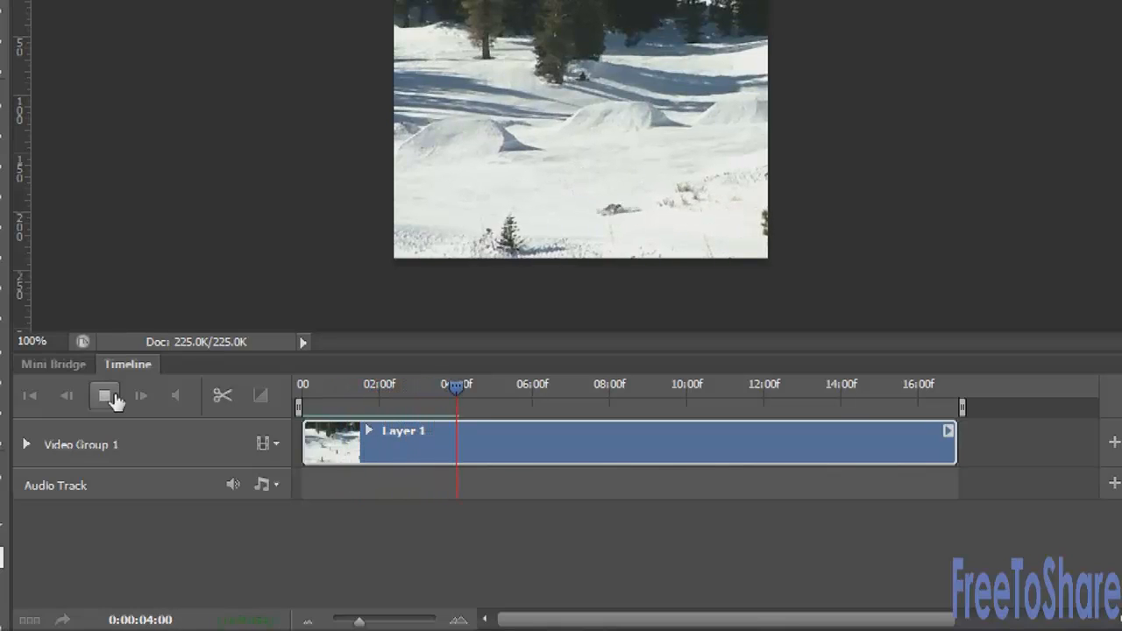
click(105, 396)
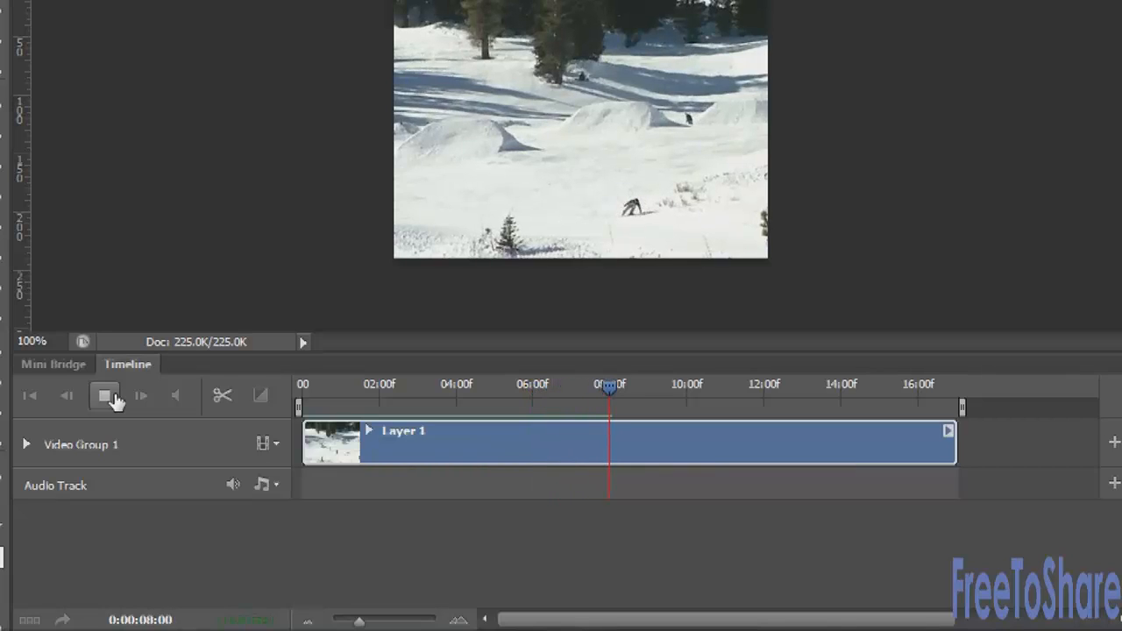
click(104, 397)
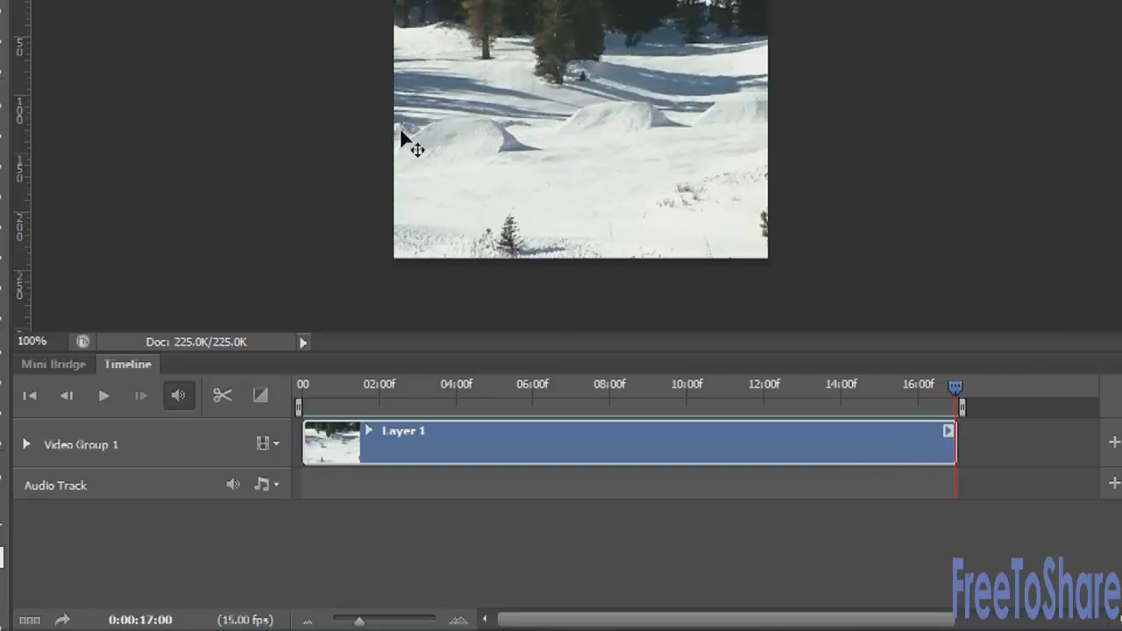
mouse_move(410, 140)
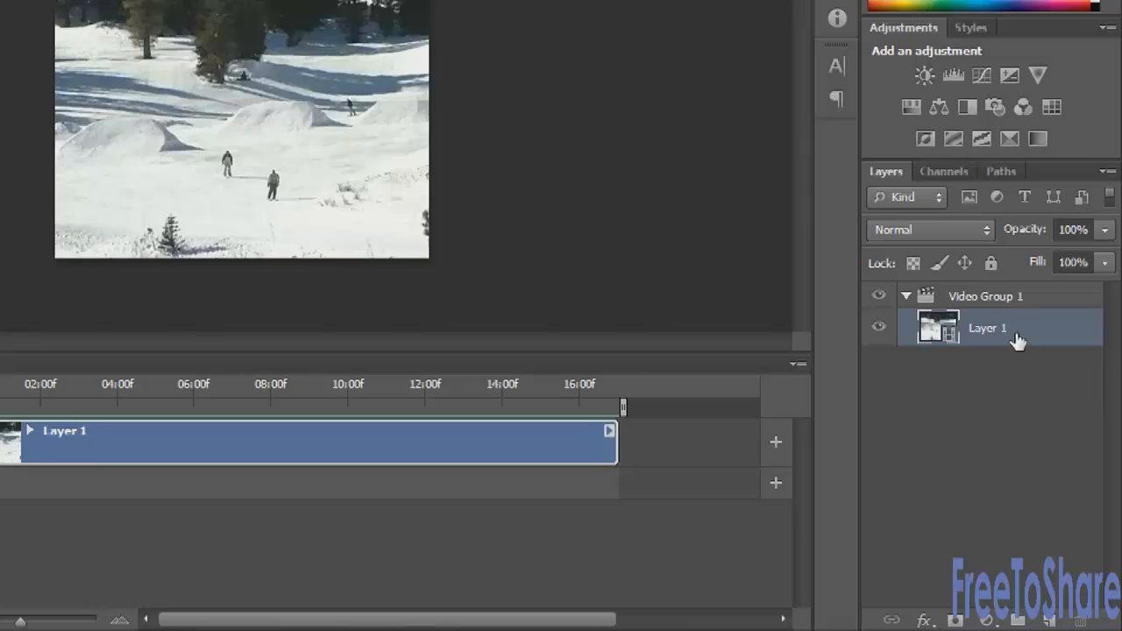
mouse_move(1008, 333)
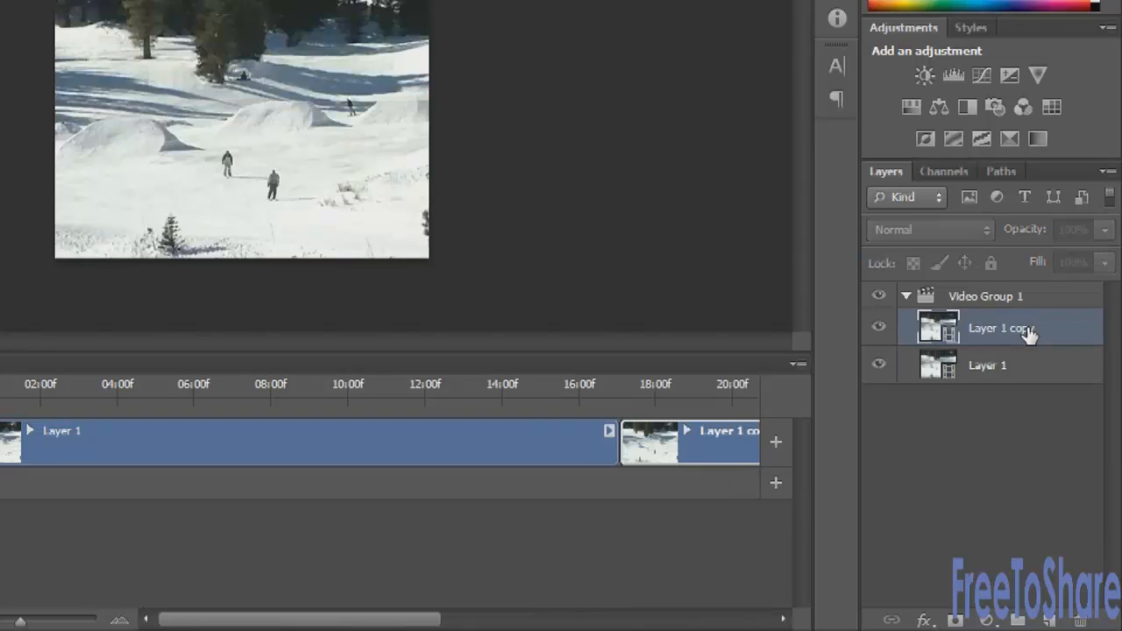
Step: Rename the duplicated video layer to 'dupe' on its own track above the original
double_click(1002, 328)
text(dupe)
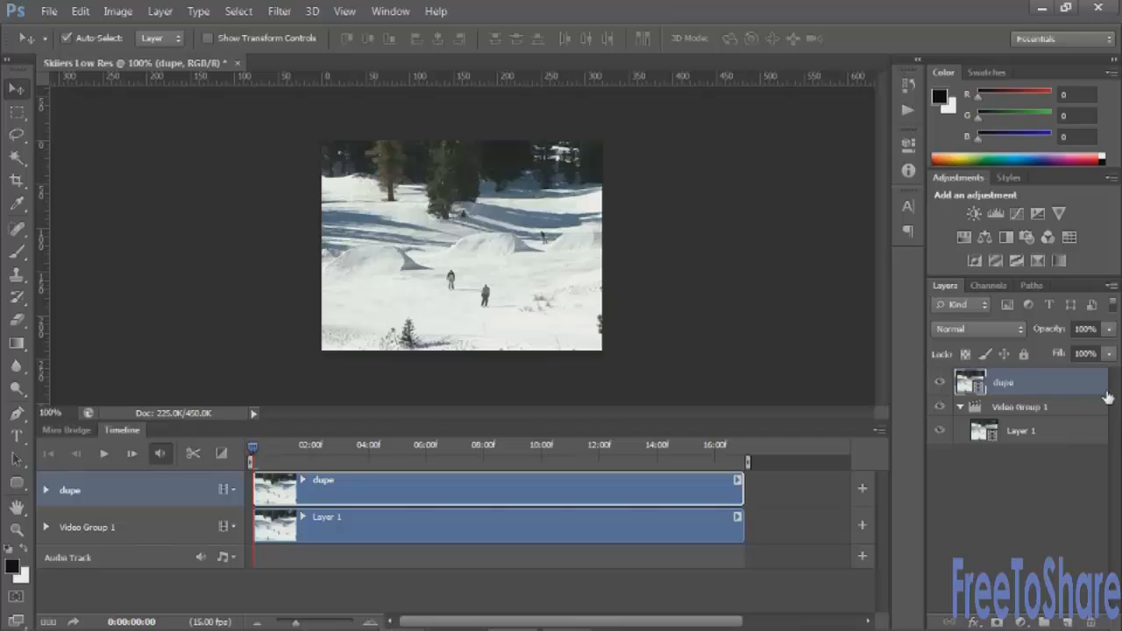
mouse_move(1005, 393)
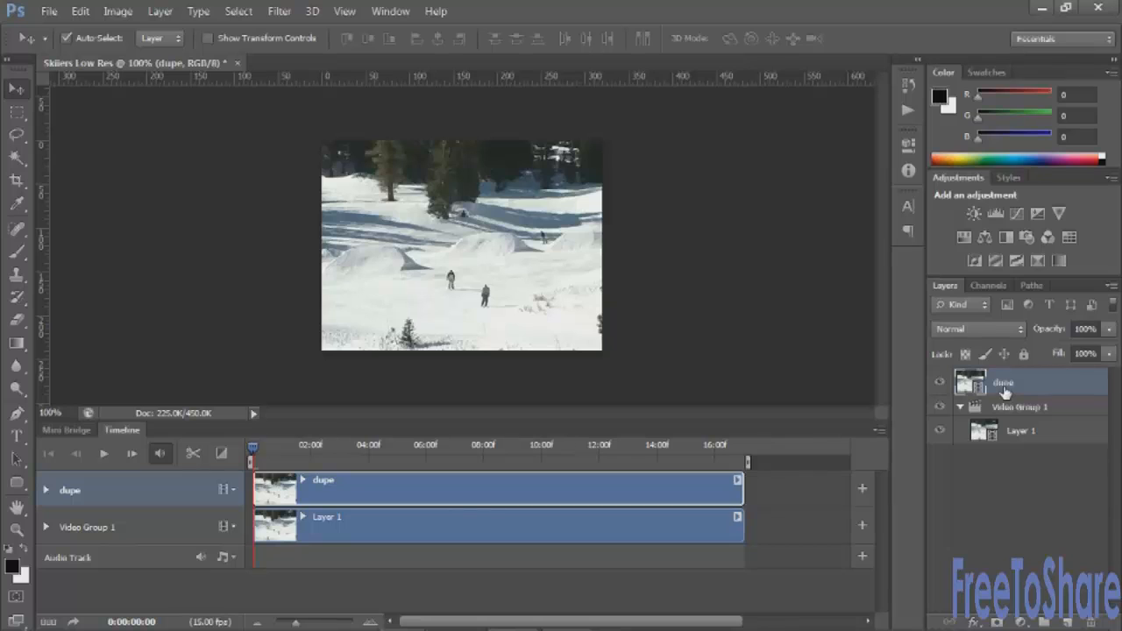
mouse_move(832, 387)
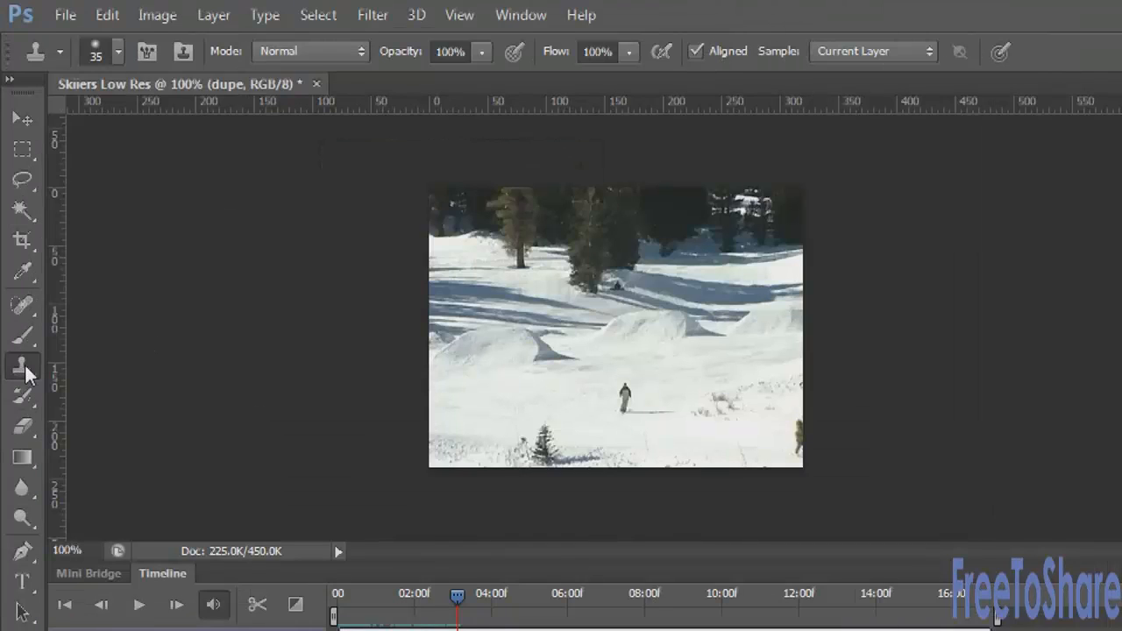
mouse_move(520, 14)
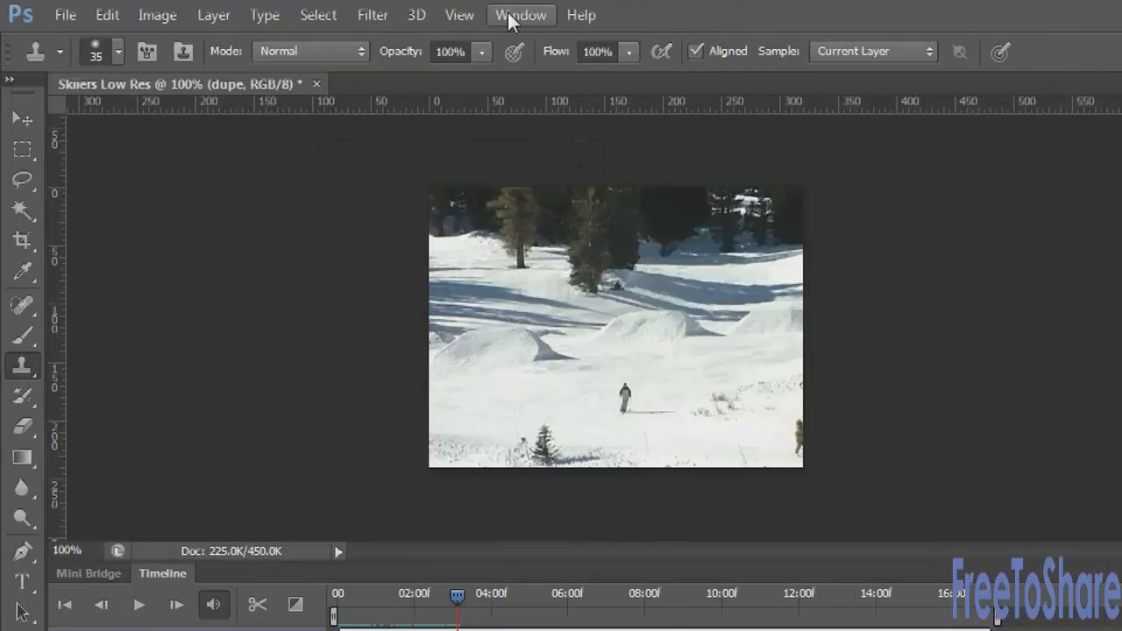
Step: Show the Clone Source panel via Window, source from dupe at frame offset 0, and lock the frame
click(520, 14)
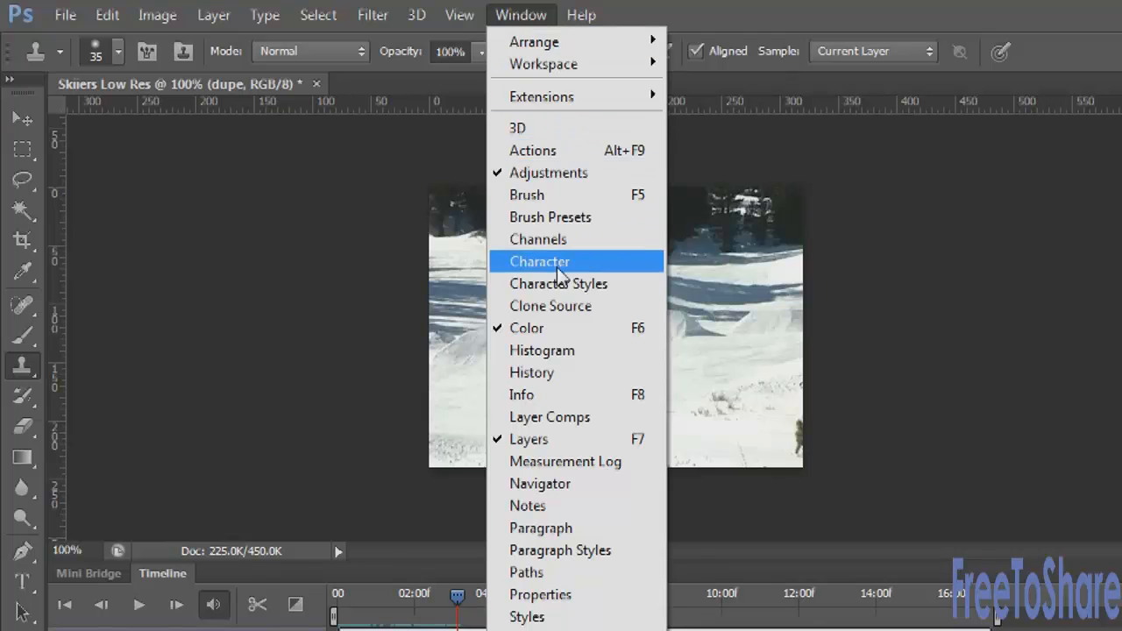
click(550, 305)
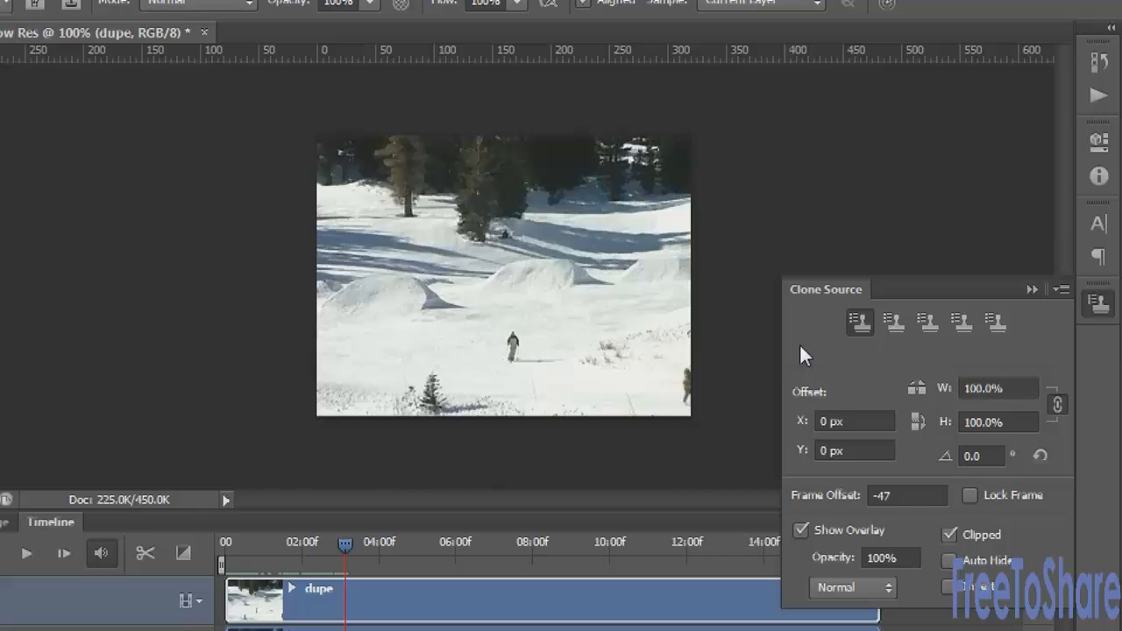
mouse_move(592, 273)
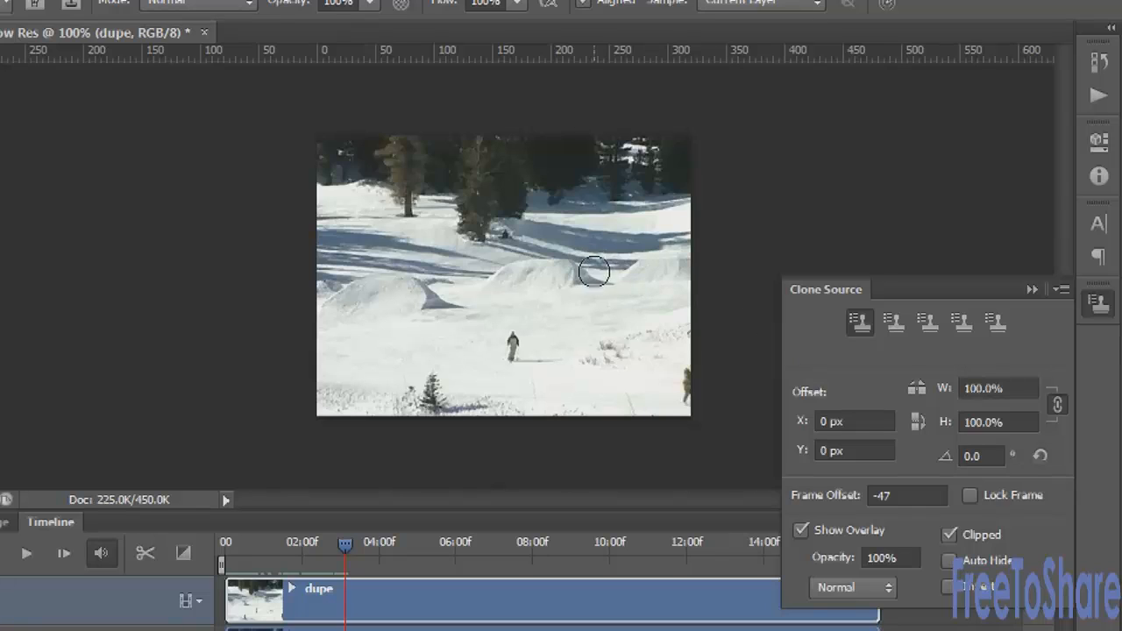
mouse_move(596, 266)
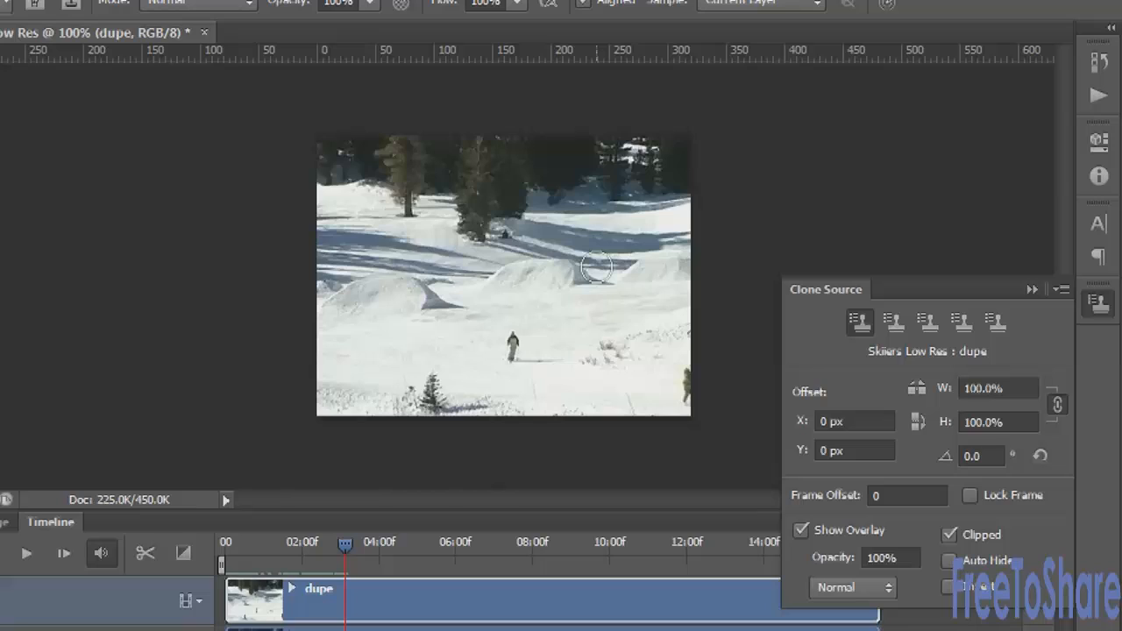
mouse_move(880, 447)
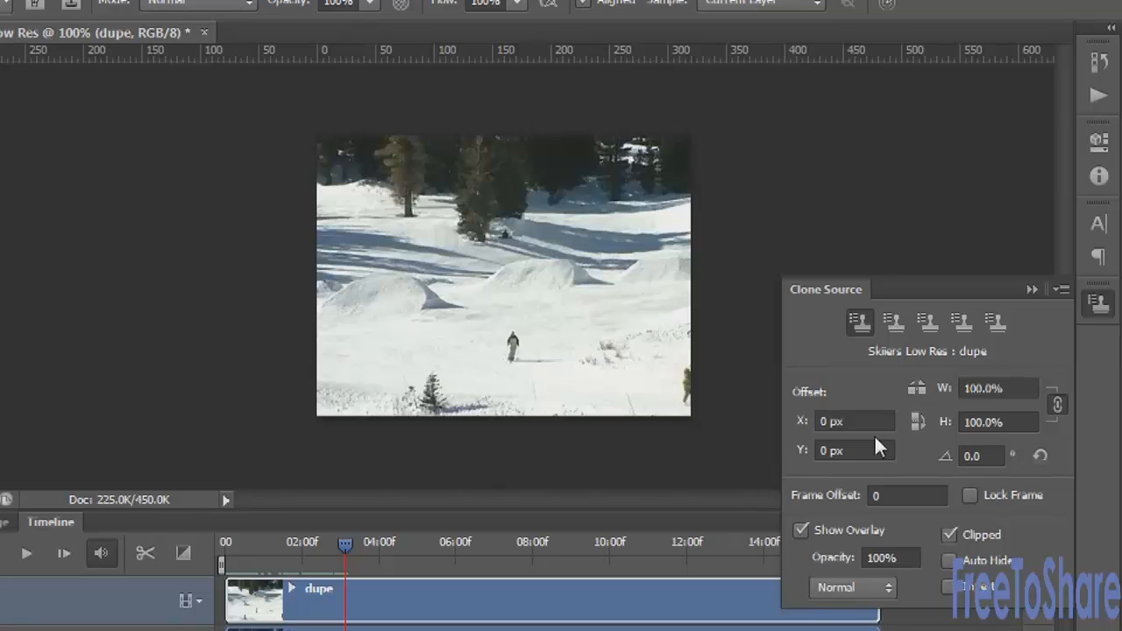
click(845, 449)
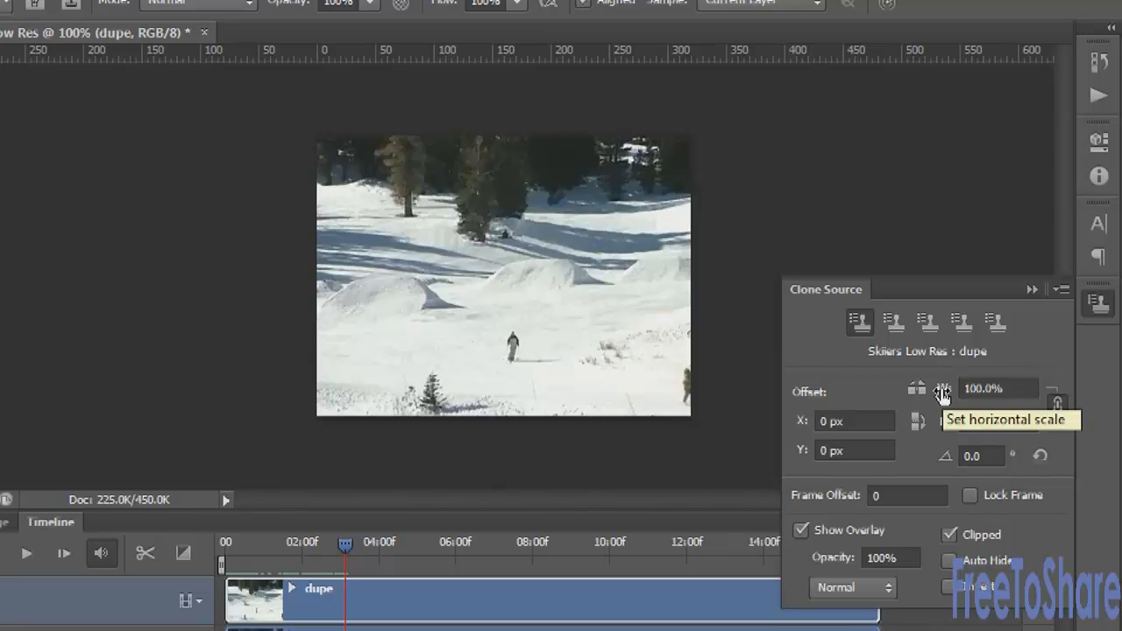
mouse_move(918, 422)
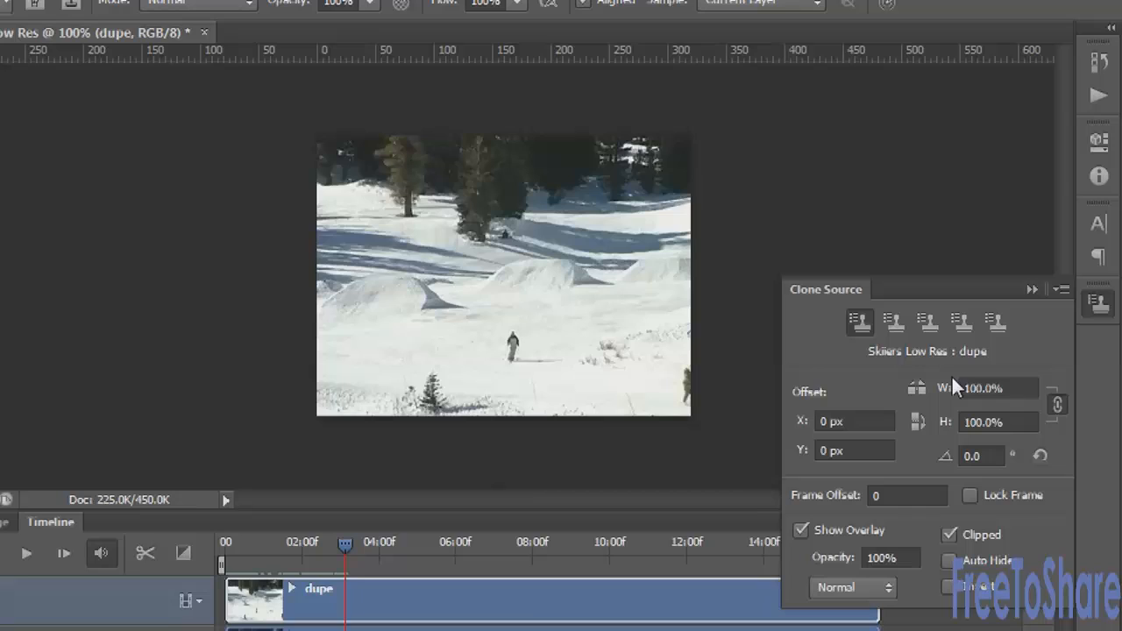
mouse_move(955, 407)
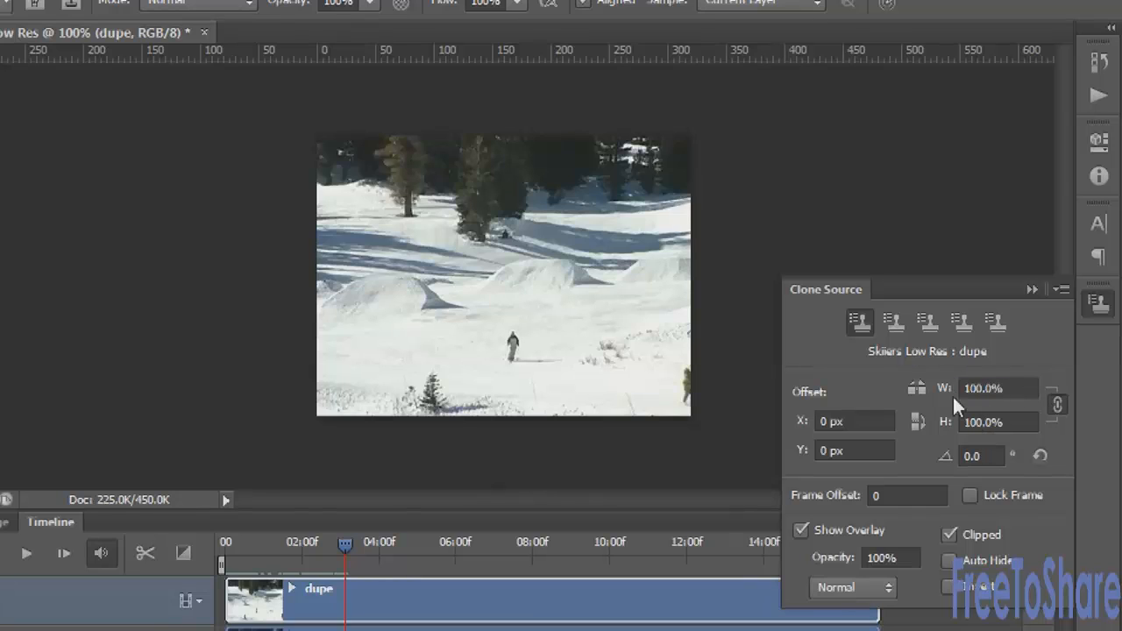
mouse_move(918, 421)
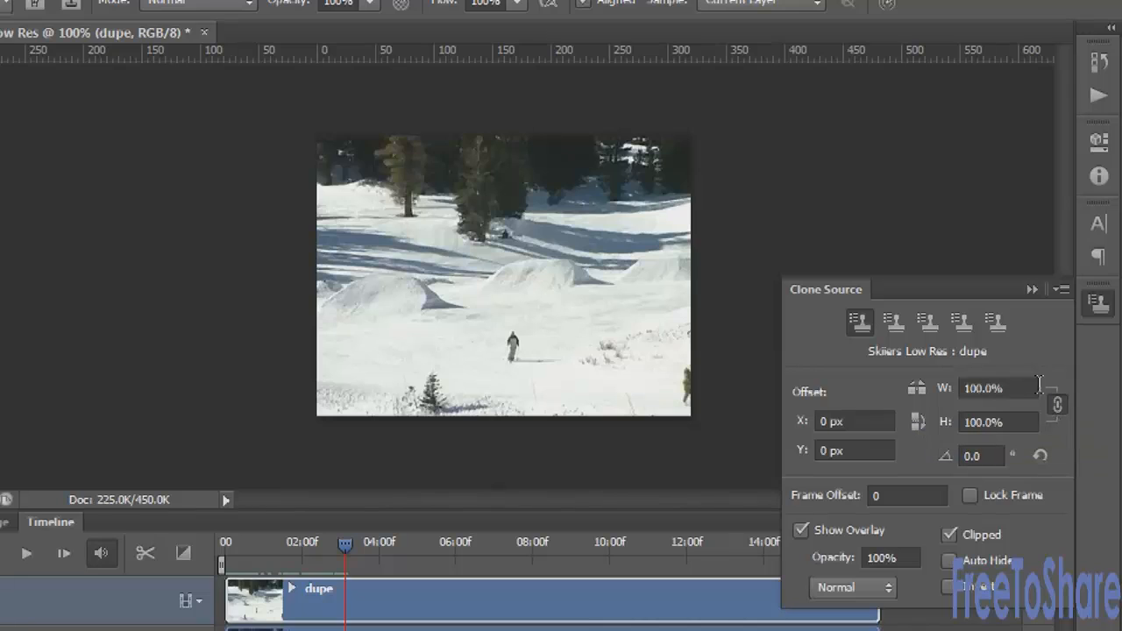
mouse_move(1059, 400)
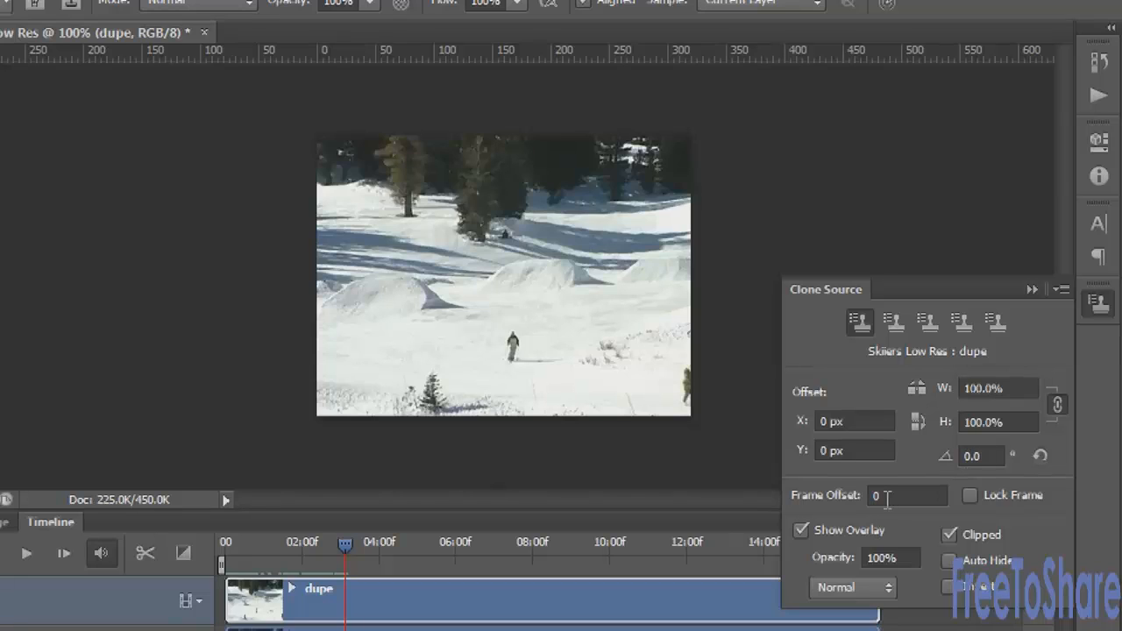
mouse_move(903, 496)
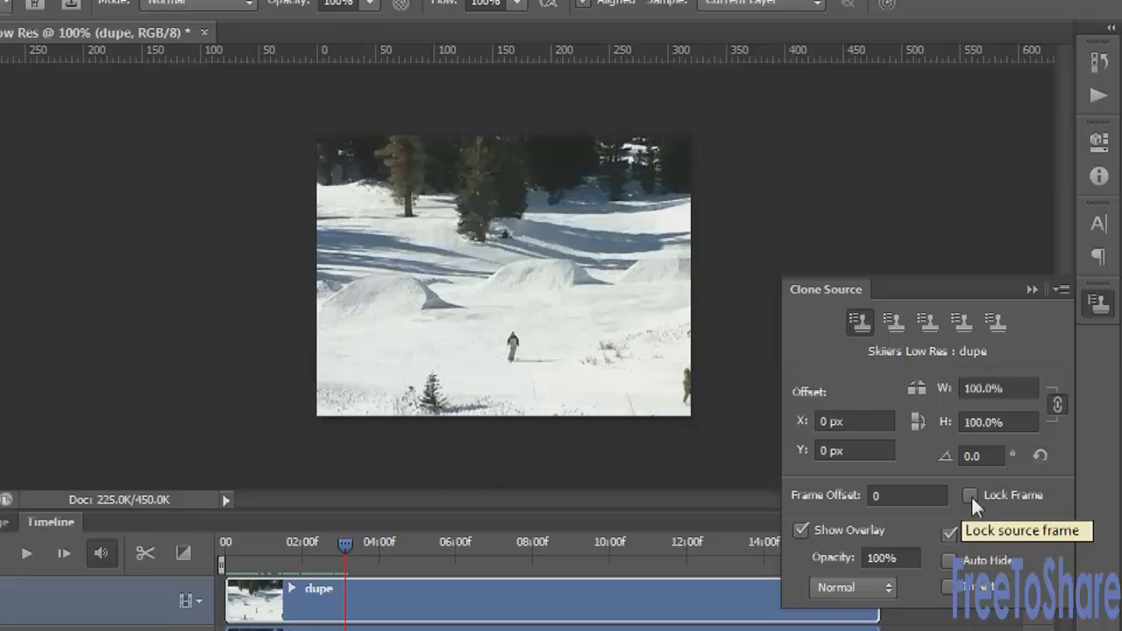
click(971, 494)
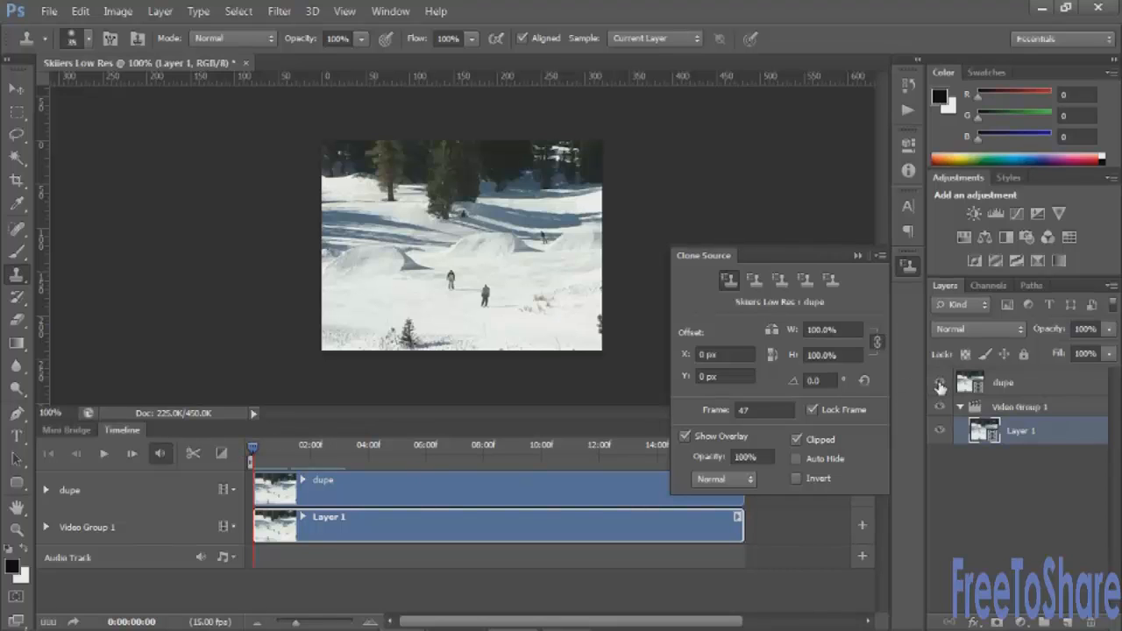
Step: Alt-sample a clone source point on the snow near the background skier from locked frame 47
click(939, 382)
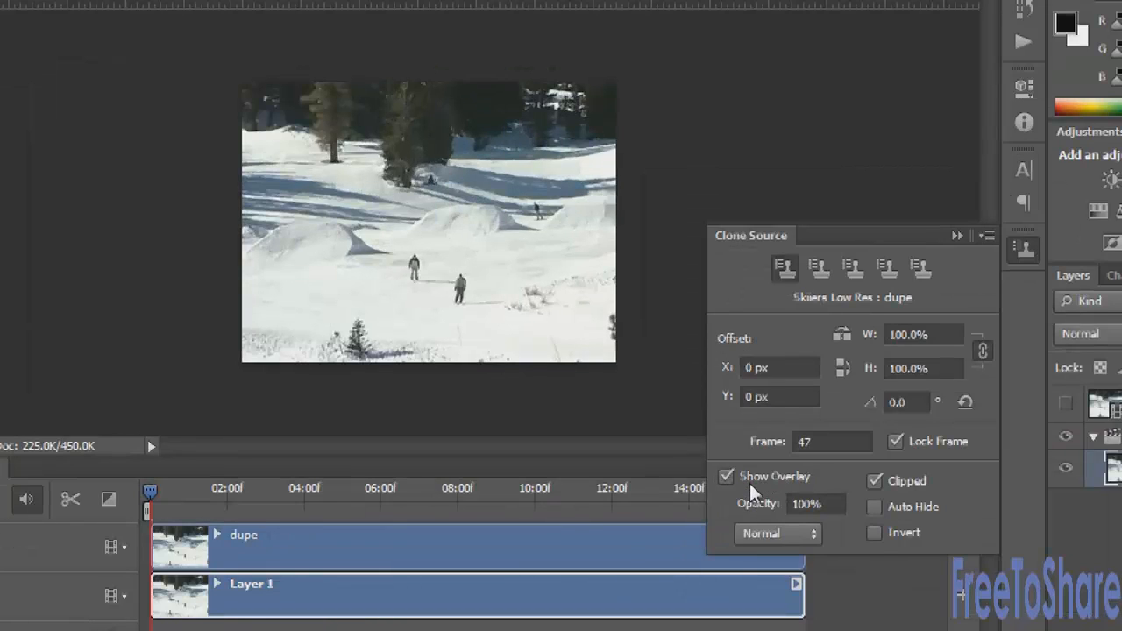
mouse_move(750, 491)
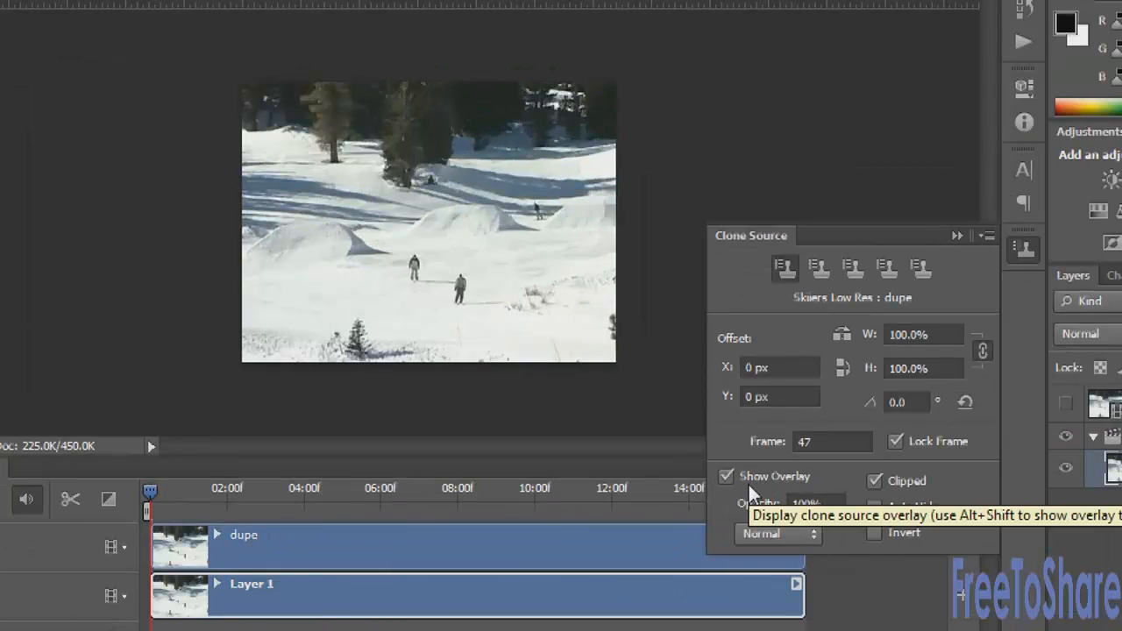
mouse_move(757, 462)
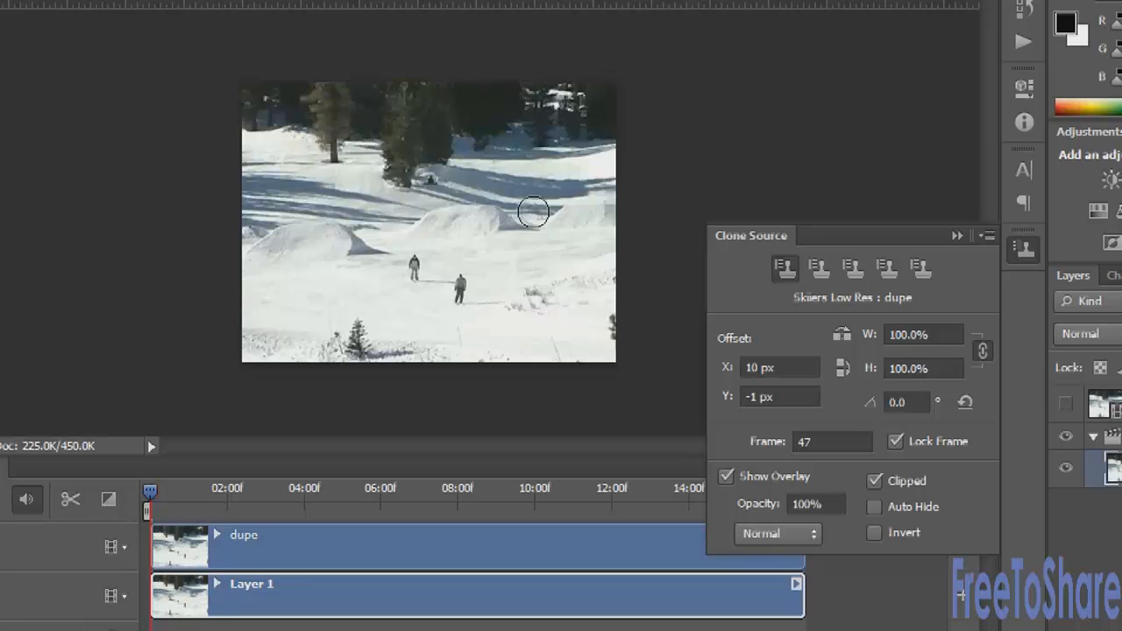
Step: Hide the clone source overlay and advance the video by one frame
click(726, 477)
text(9)
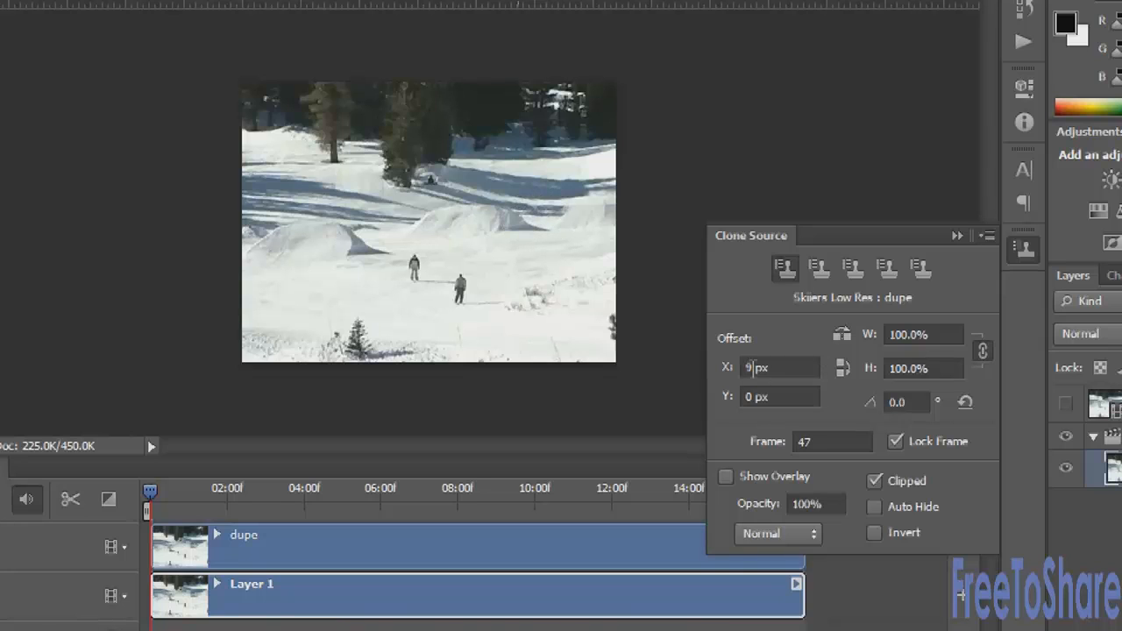
mouse_move(775, 368)
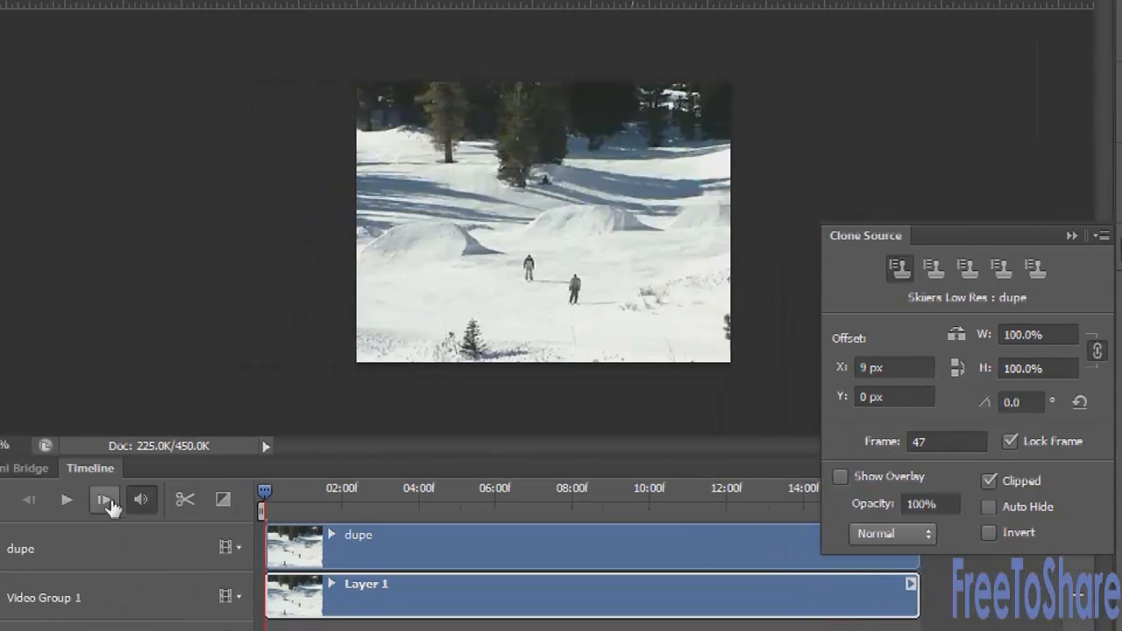
click(103, 498)
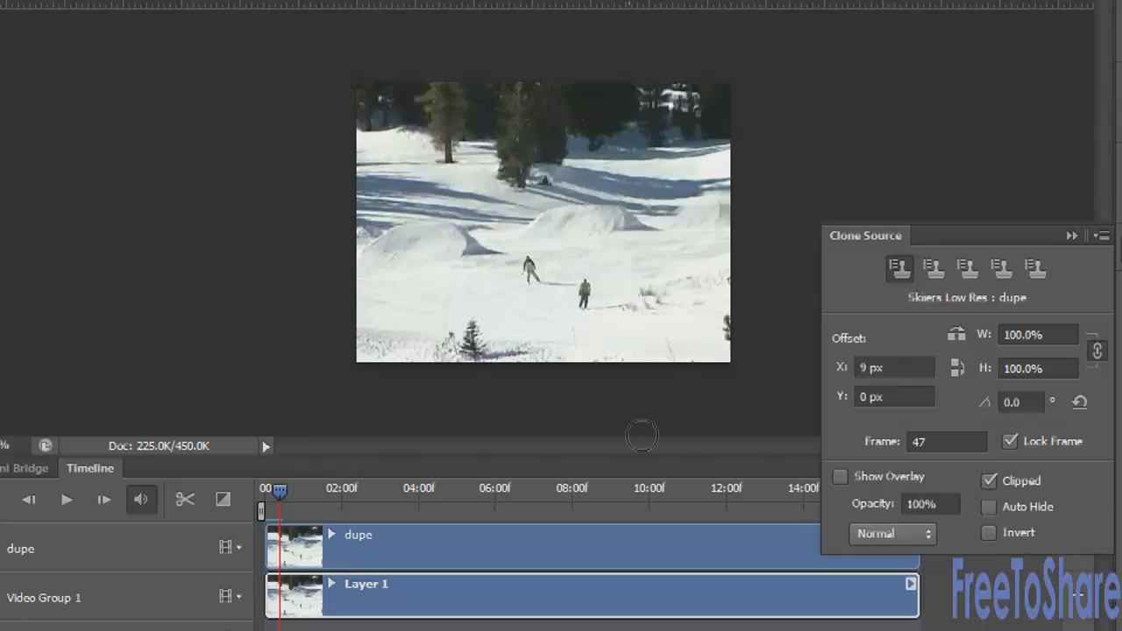
mouse_move(636, 414)
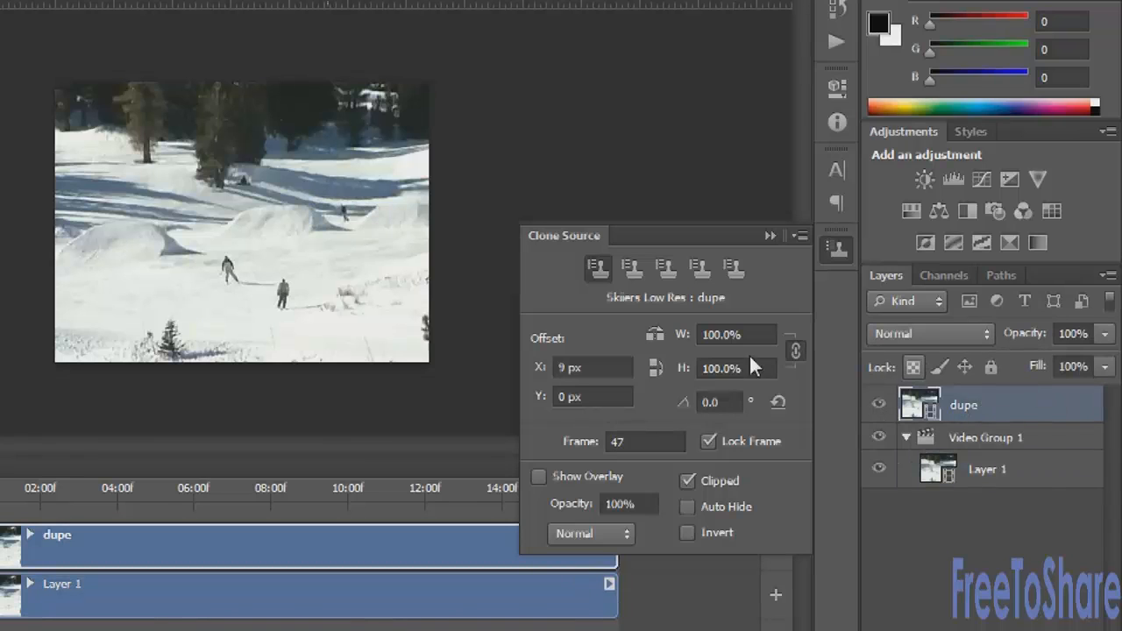
Step: Set the dupe layer as clone source with frame offset 0 and reset the X/Y offset to 0 px
click(631, 270)
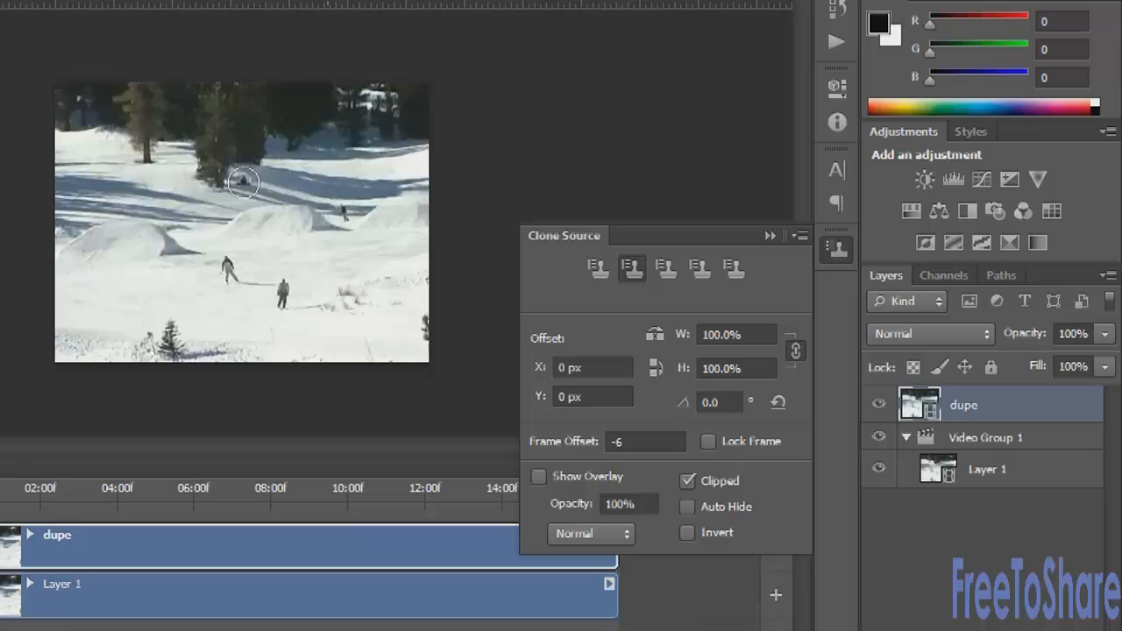
mouse_move(260, 175)
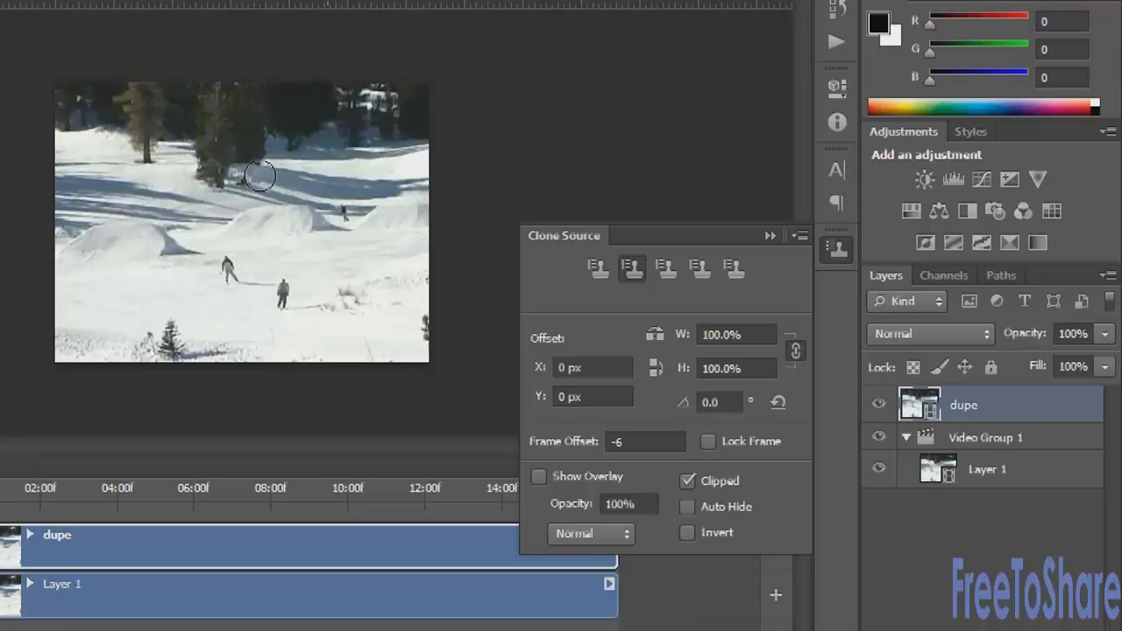
mouse_move(266, 185)
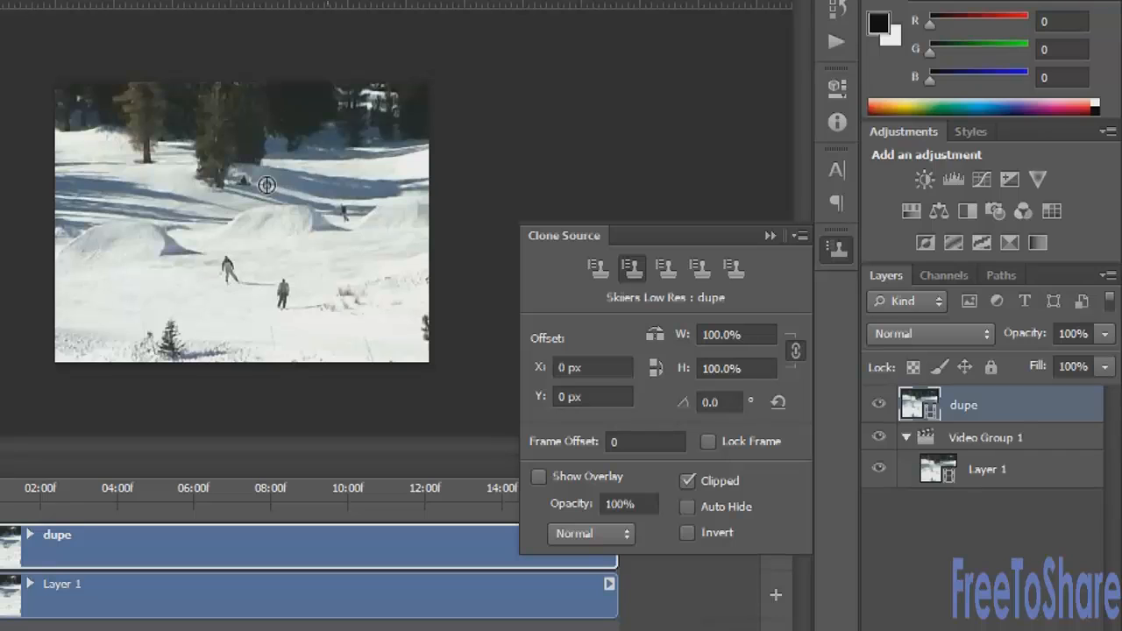
mouse_move(266, 185)
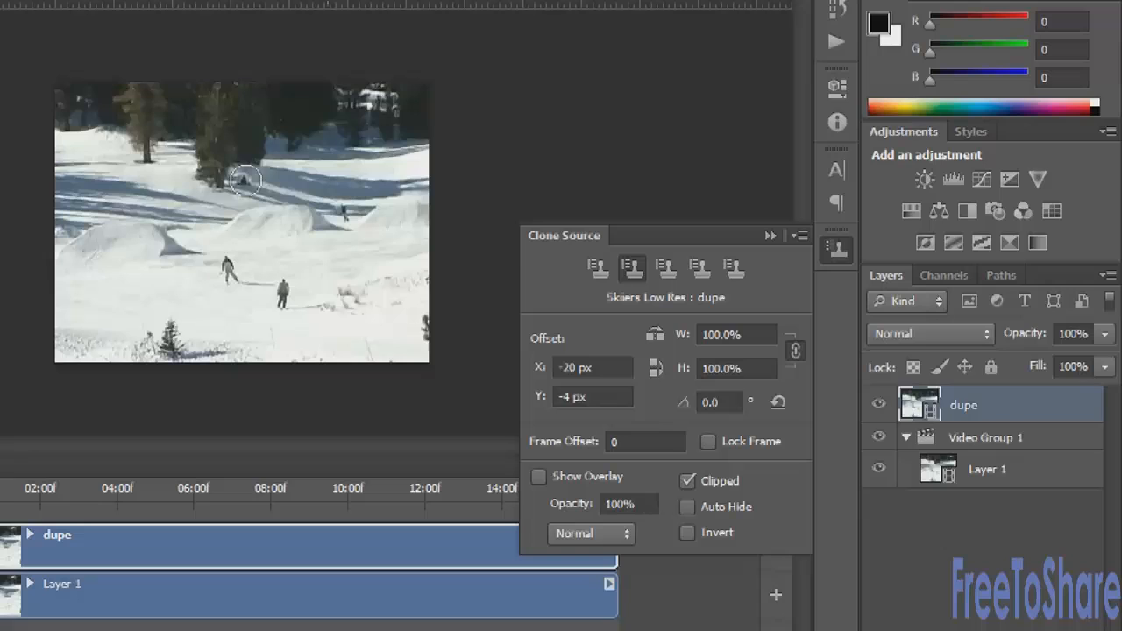
click(631, 268)
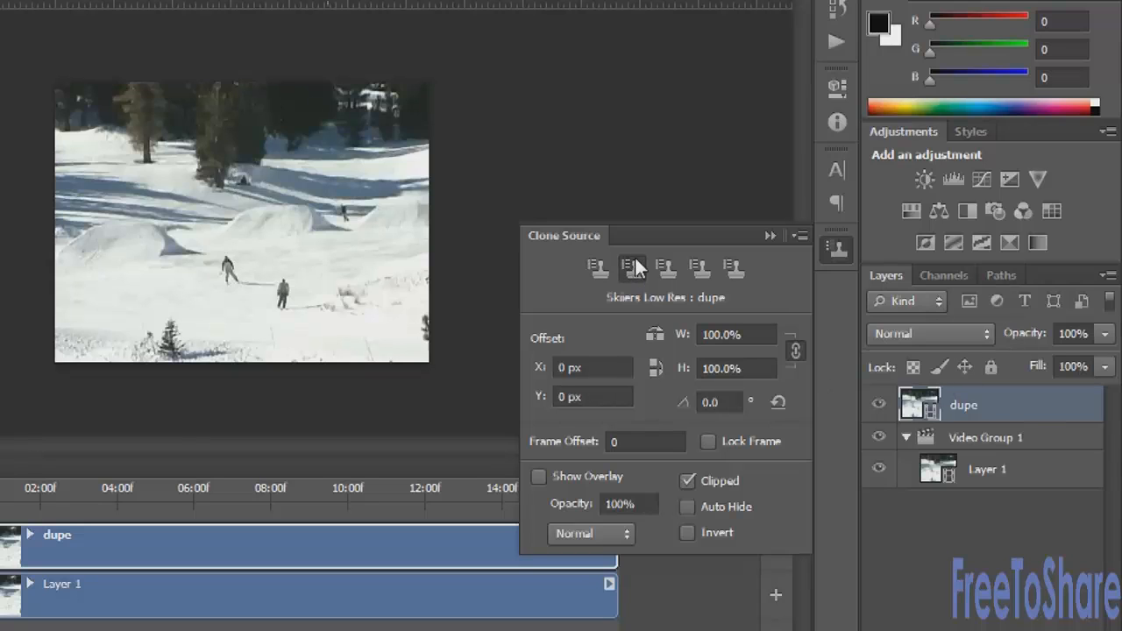
mouse_move(880, 403)
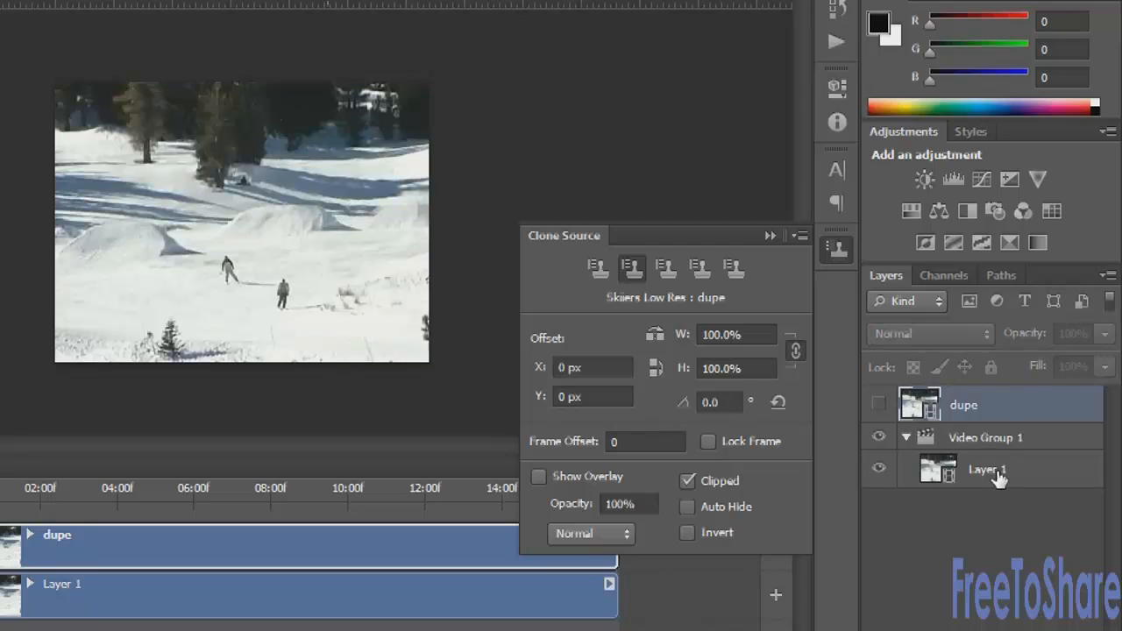
Step: Make Layer 1 the active paint layer and lock cloning to frame 47 with overlay on
click(987, 470)
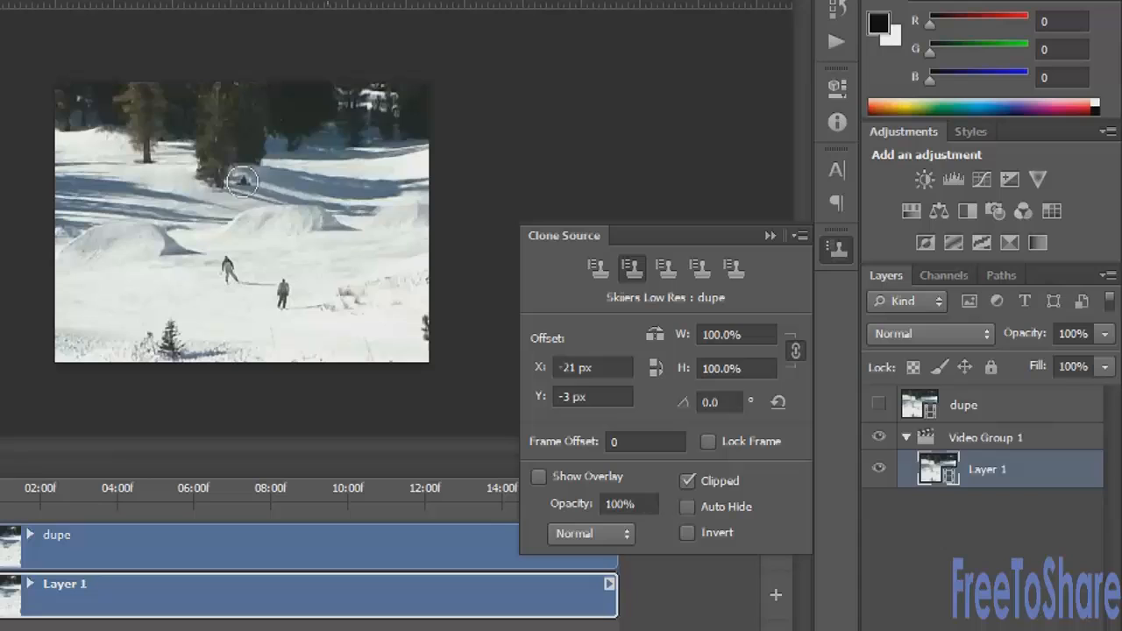
click(538, 477)
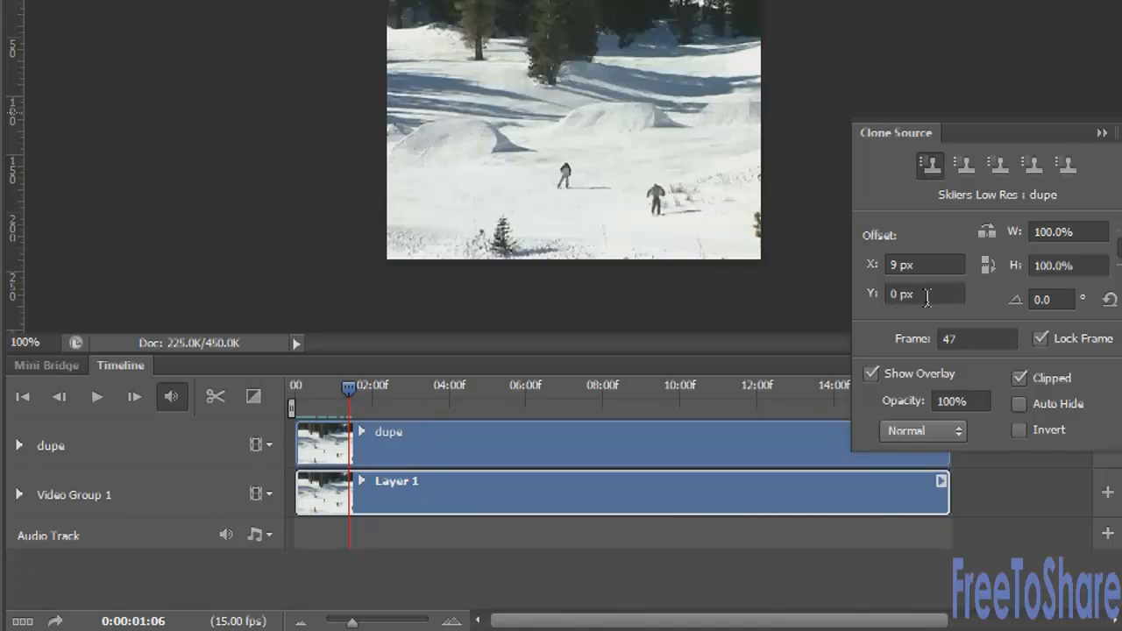
mouse_move(926, 295)
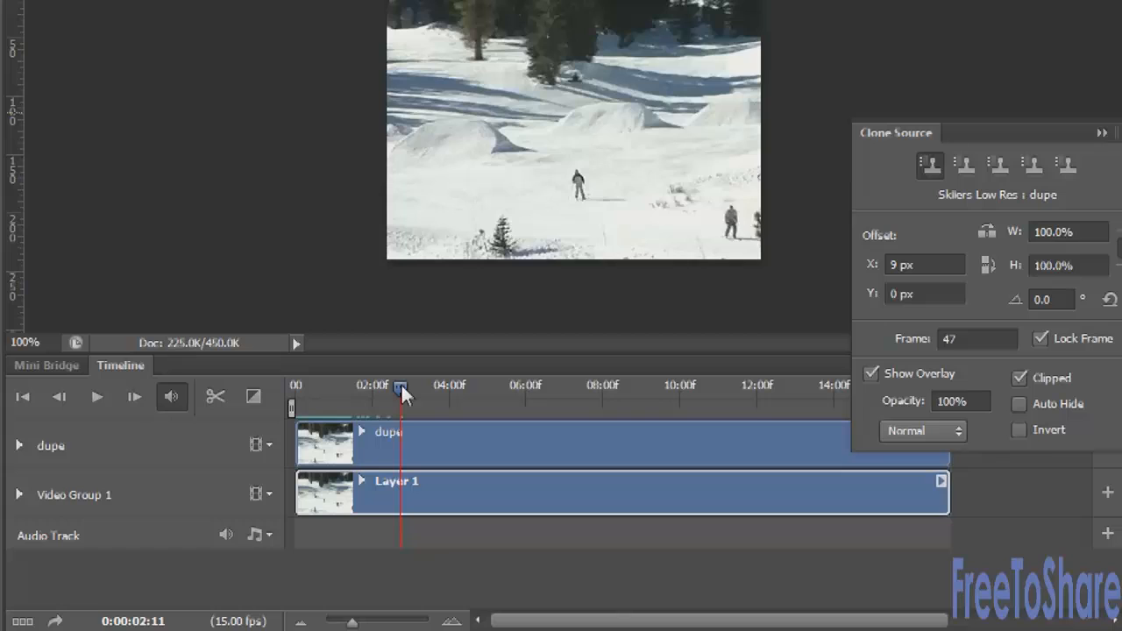
Step: Scrub the playhead ahead and back to frame 0:00:00:06 of the skier clip
drag(400, 387, 306, 388)
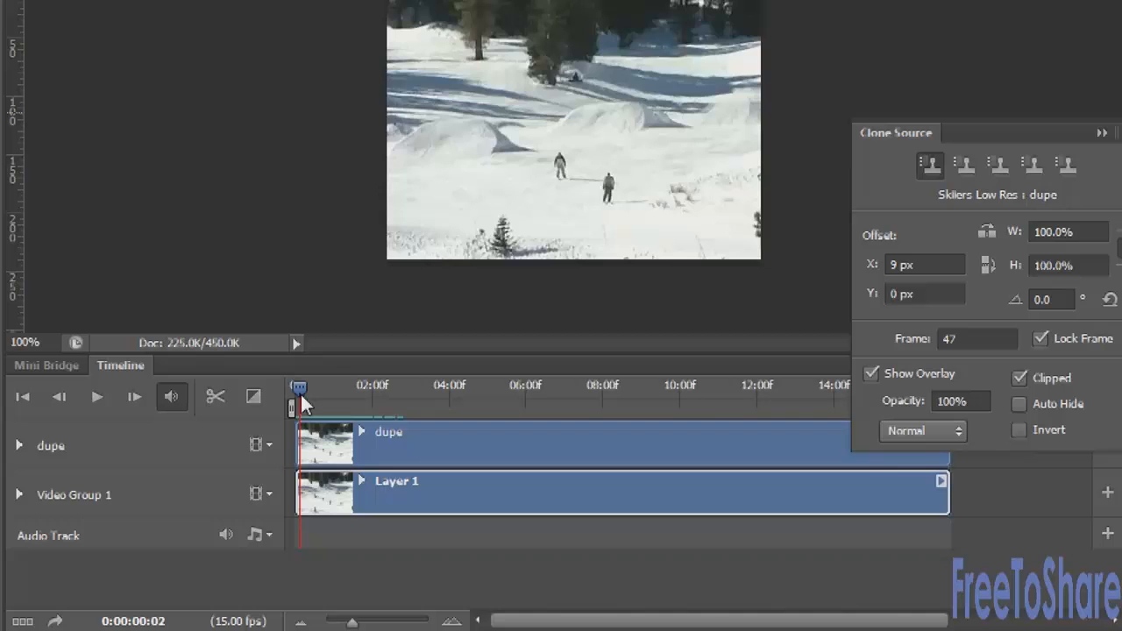
drag(298, 395, 312, 394)
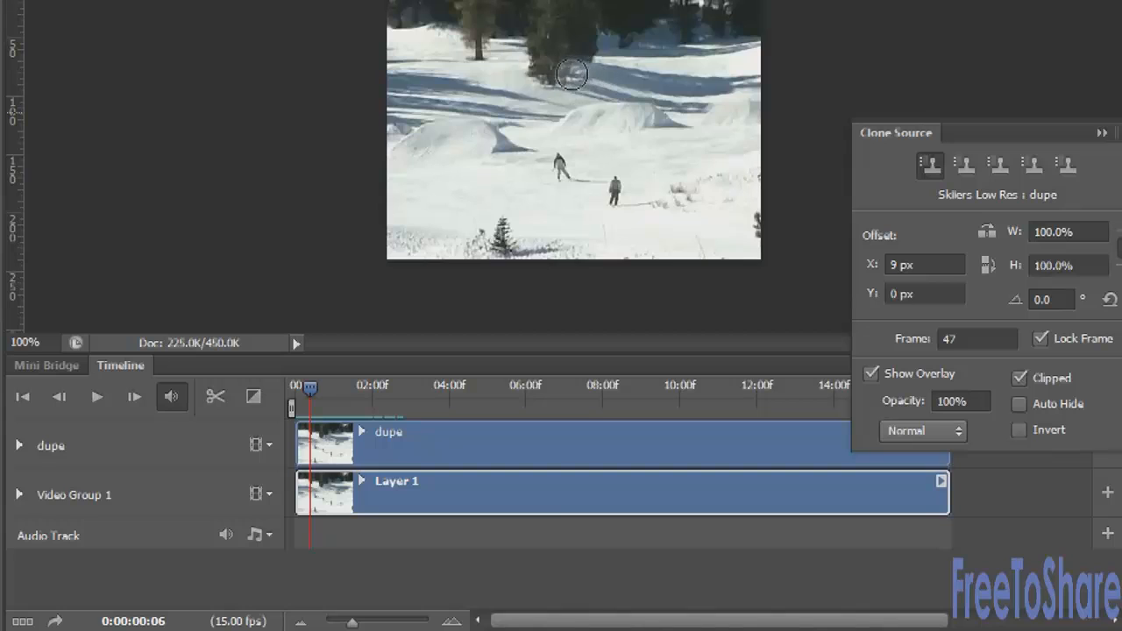
mouse_move(580, 74)
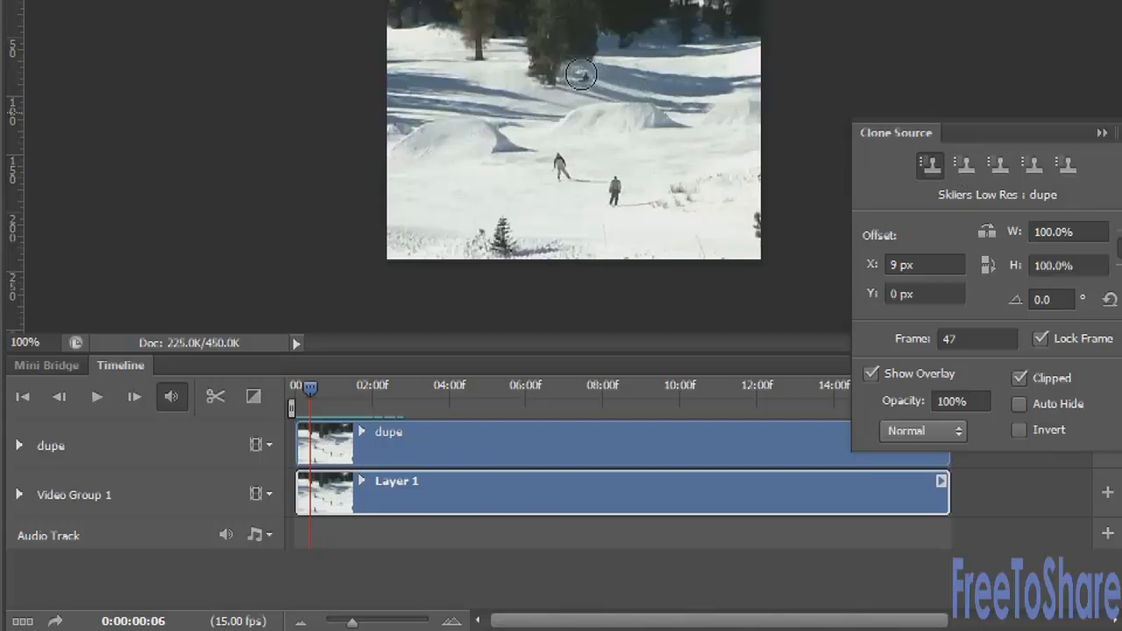
mouse_move(599, 97)
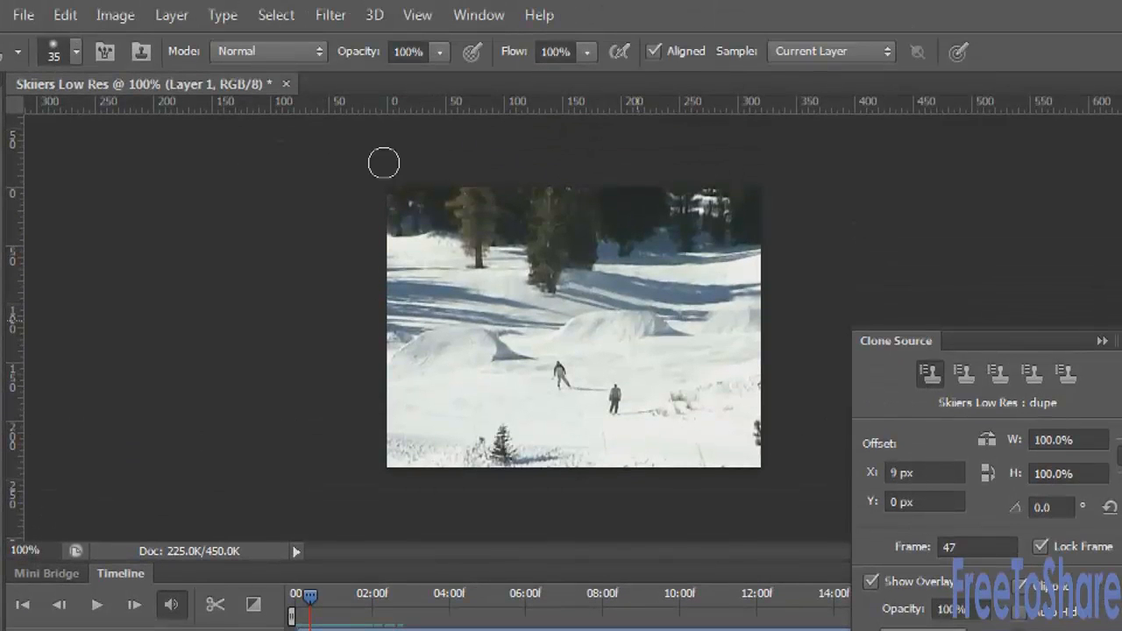
mouse_move(579, 277)
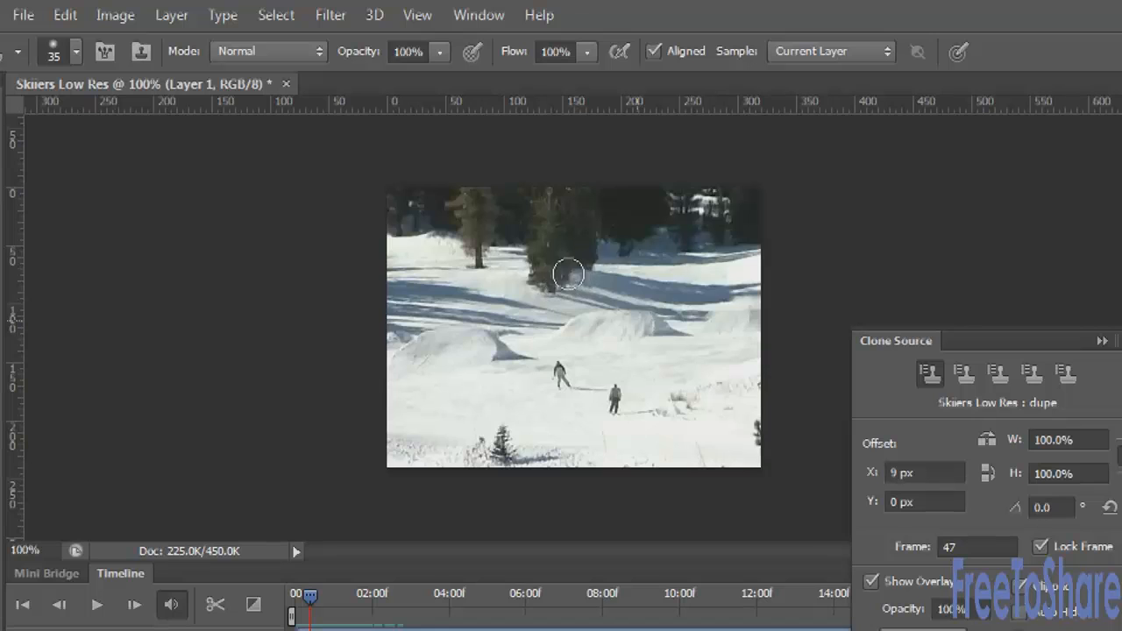
mouse_move(601, 265)
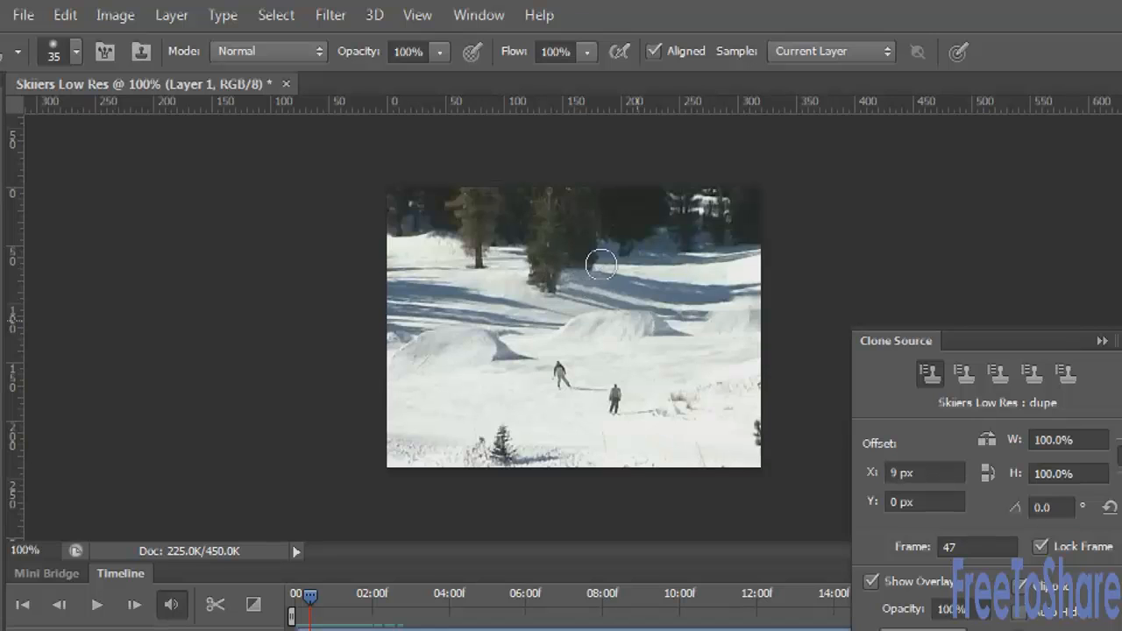
Step: Clone snow over the background skier by the trees, then reach the Layer commands
click(171, 14)
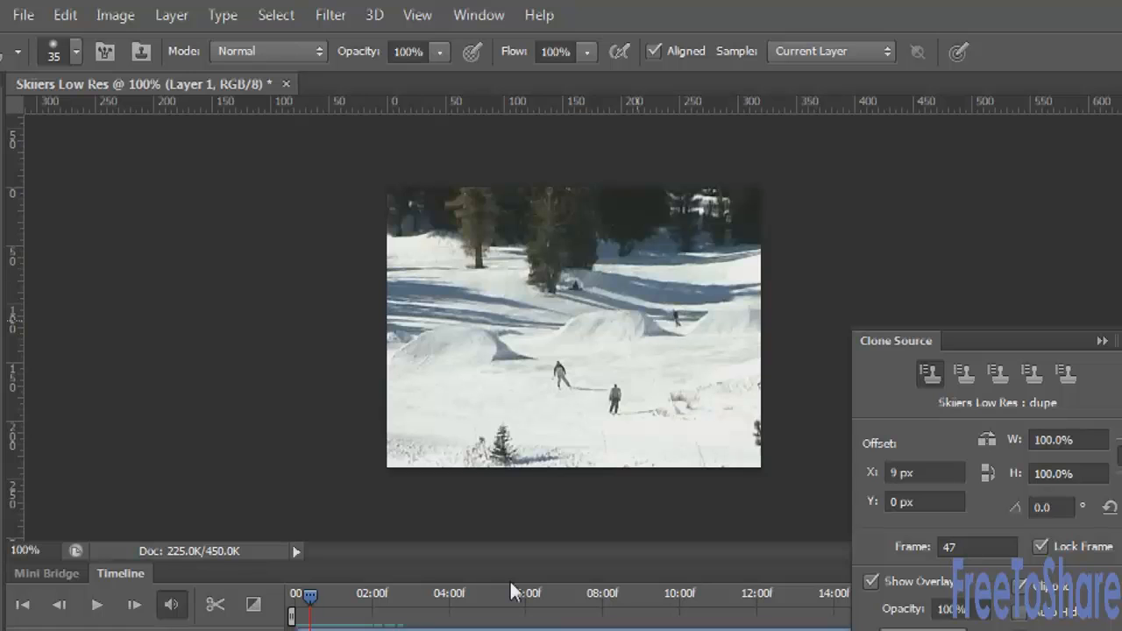
click(172, 14)
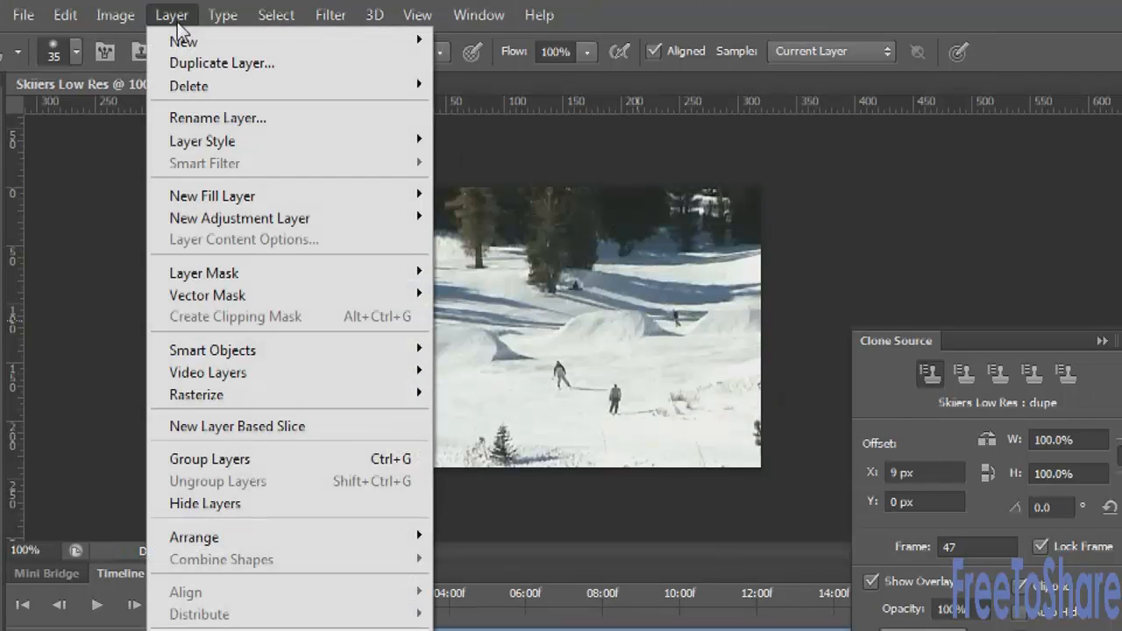
mouse_move(206, 372)
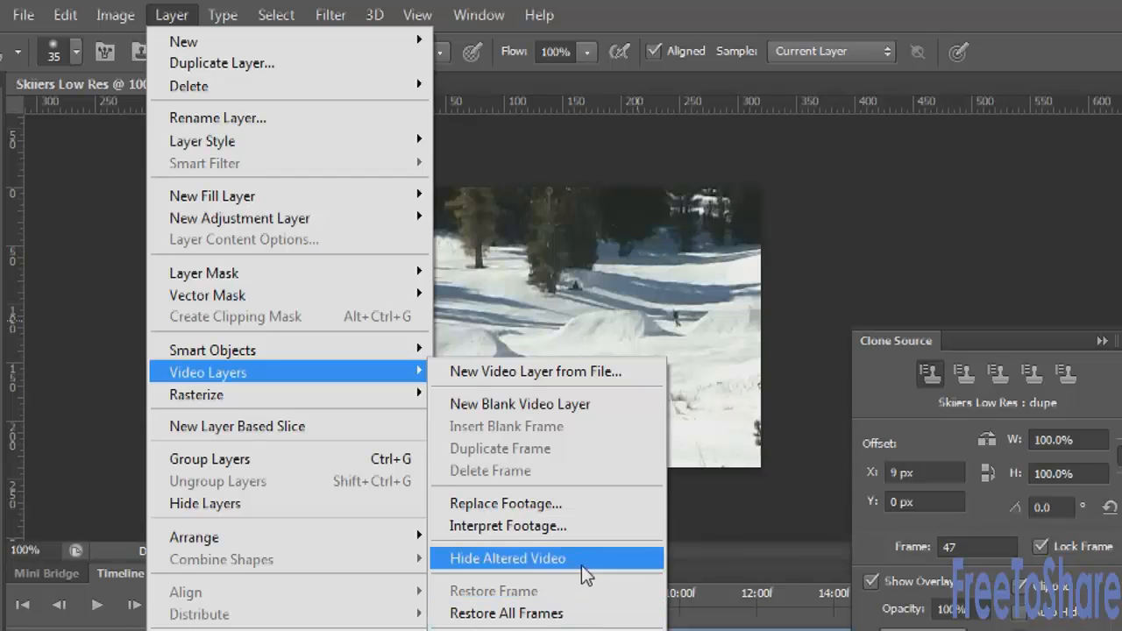
Step: Hide Altered Video to compare with the original, then reach File > Export for Render Video
click(506, 557)
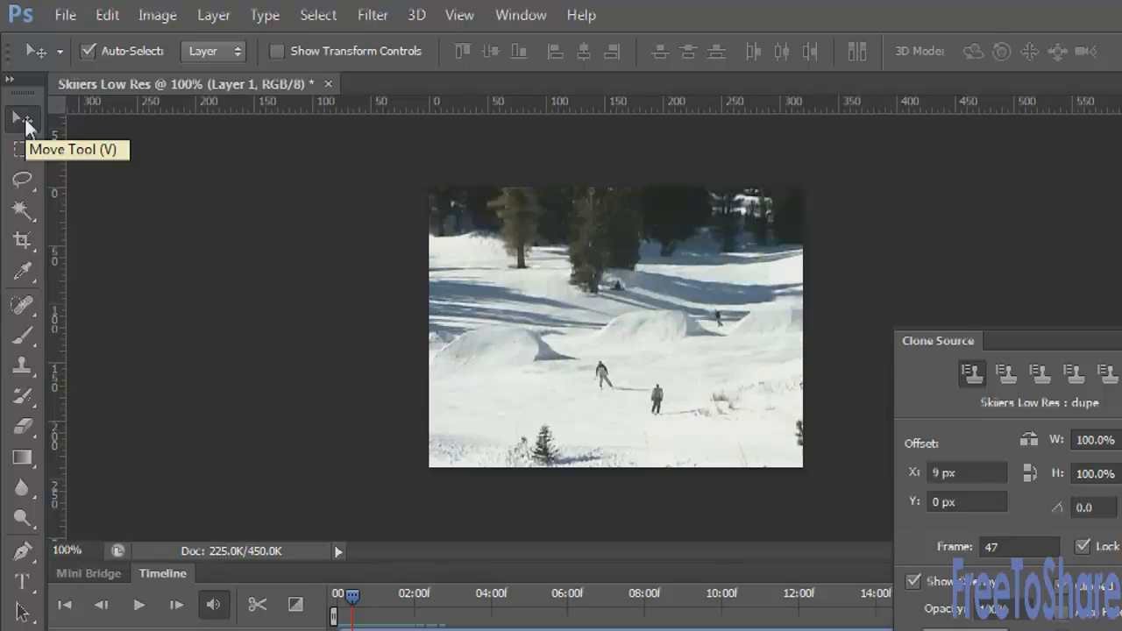
mouse_move(35, 9)
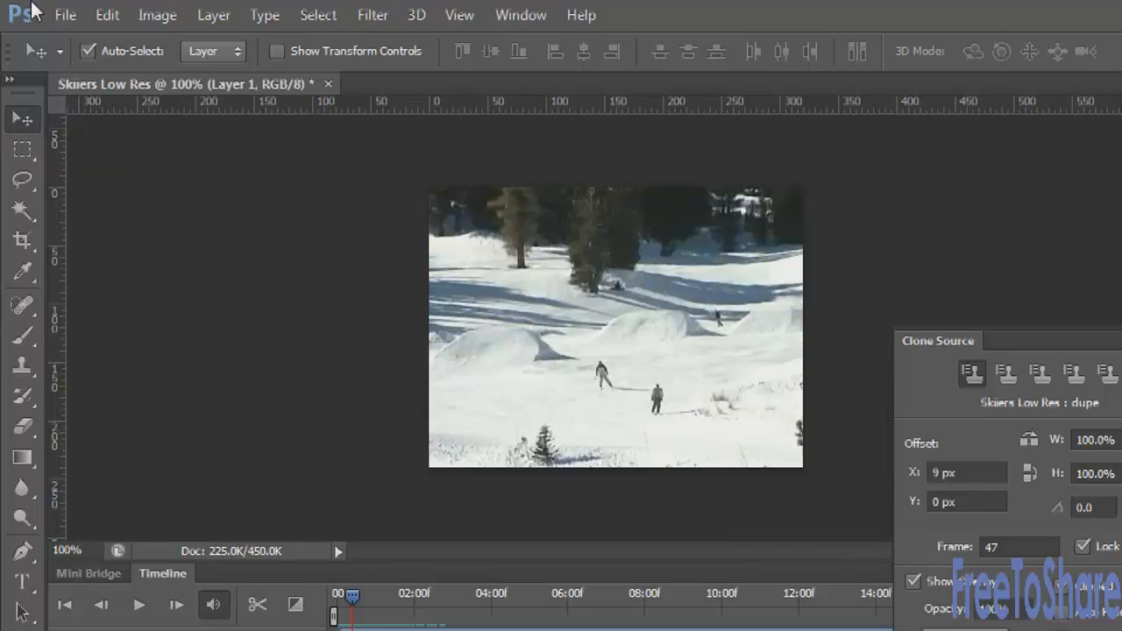
click(64, 14)
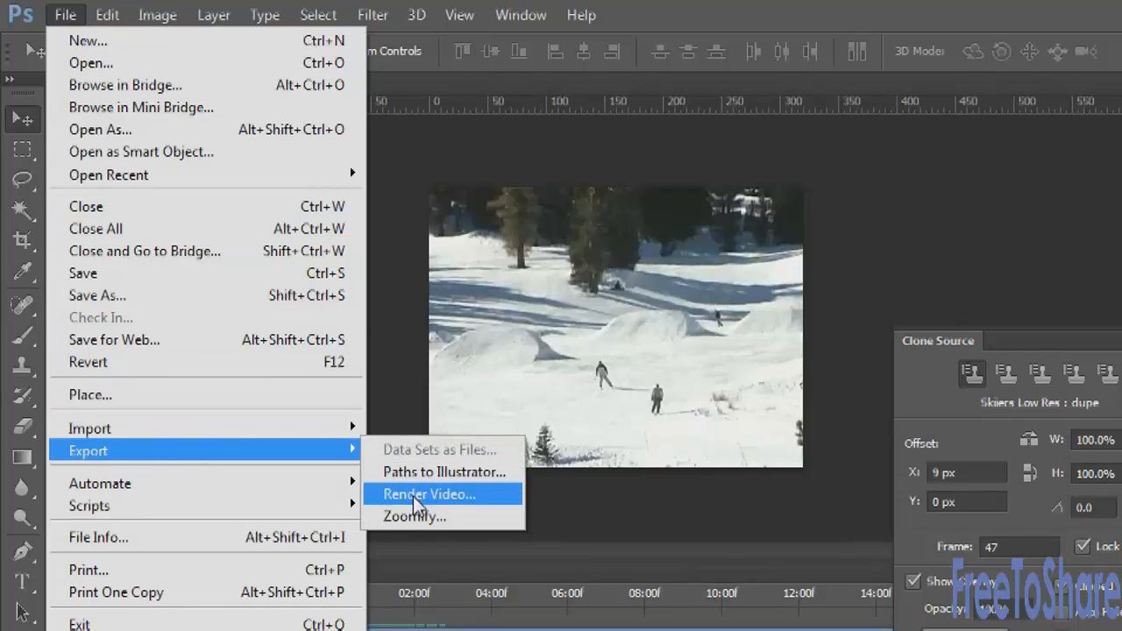
mouse_move(484, 155)
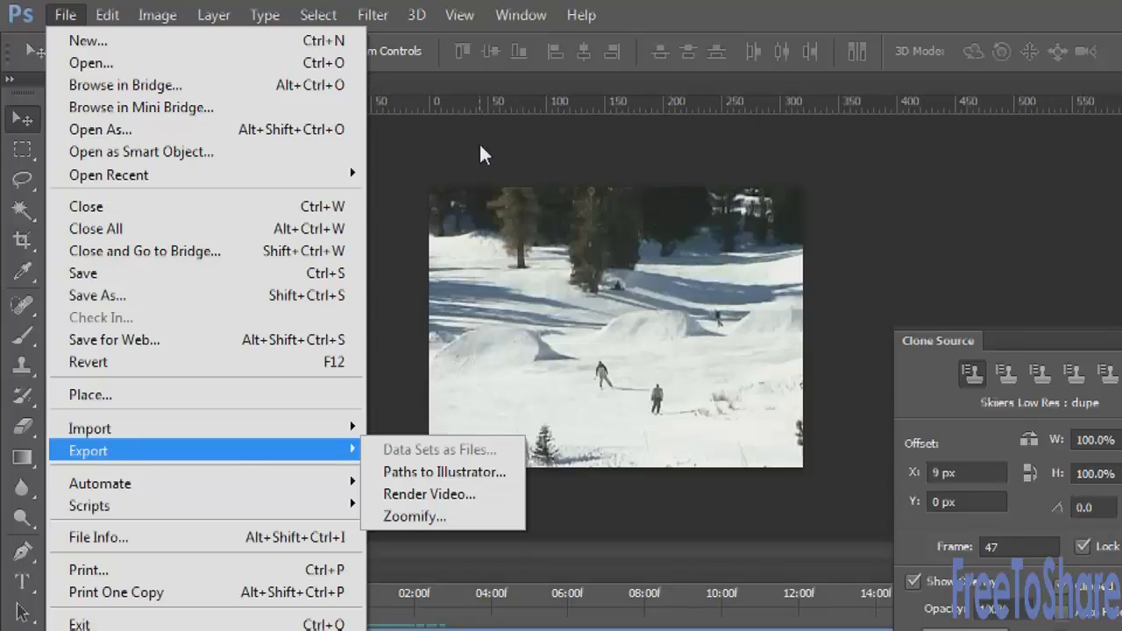
mouse_move(473, 149)
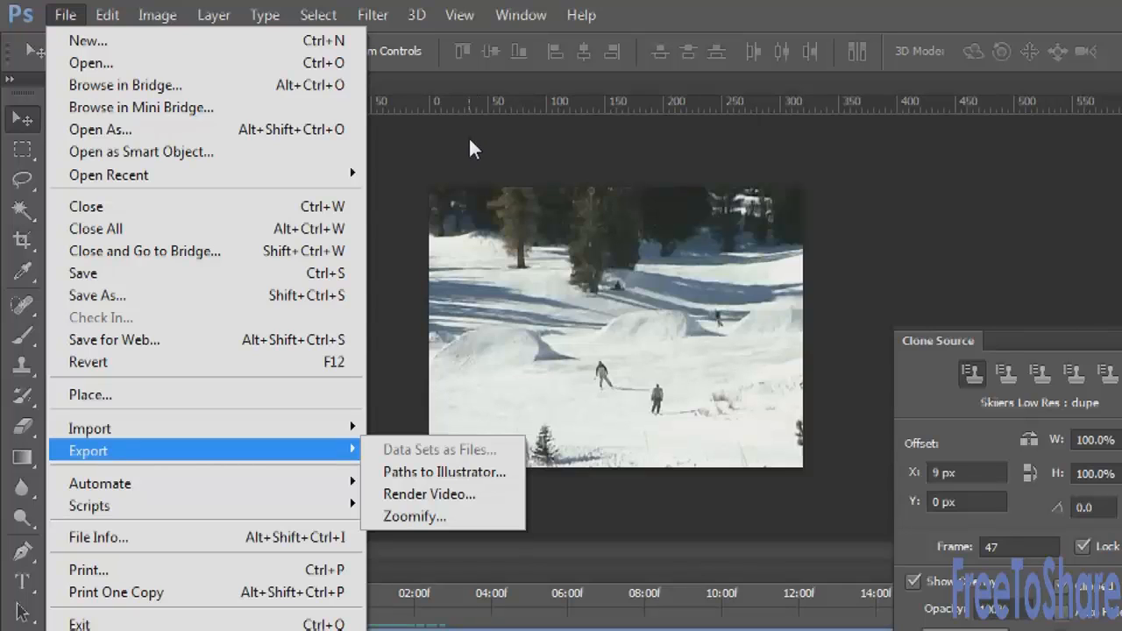